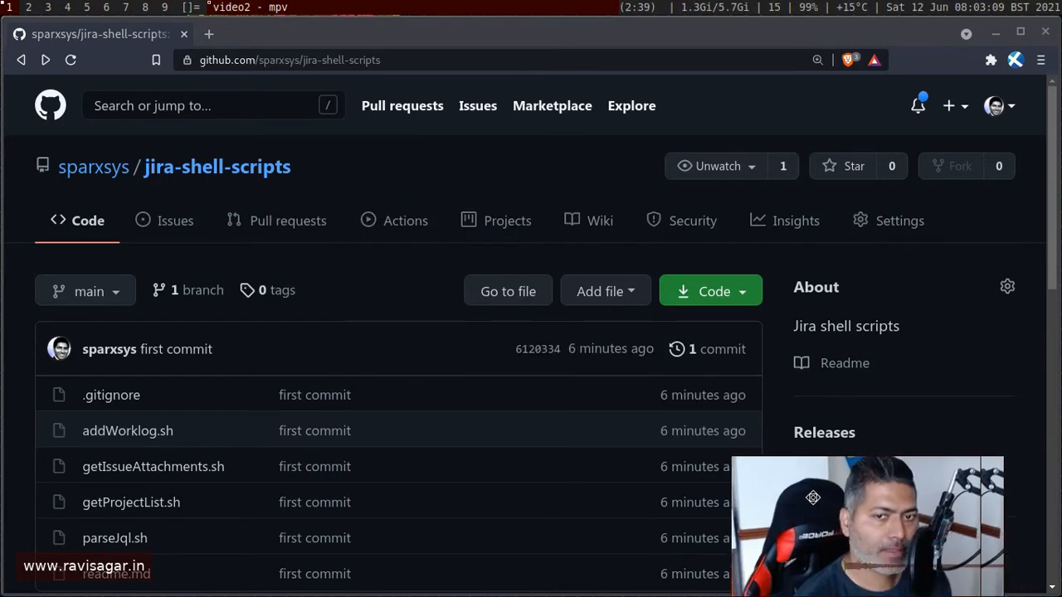
Scroll through the jira-shell-scripts repository's README and file list
scroll(down, 3)
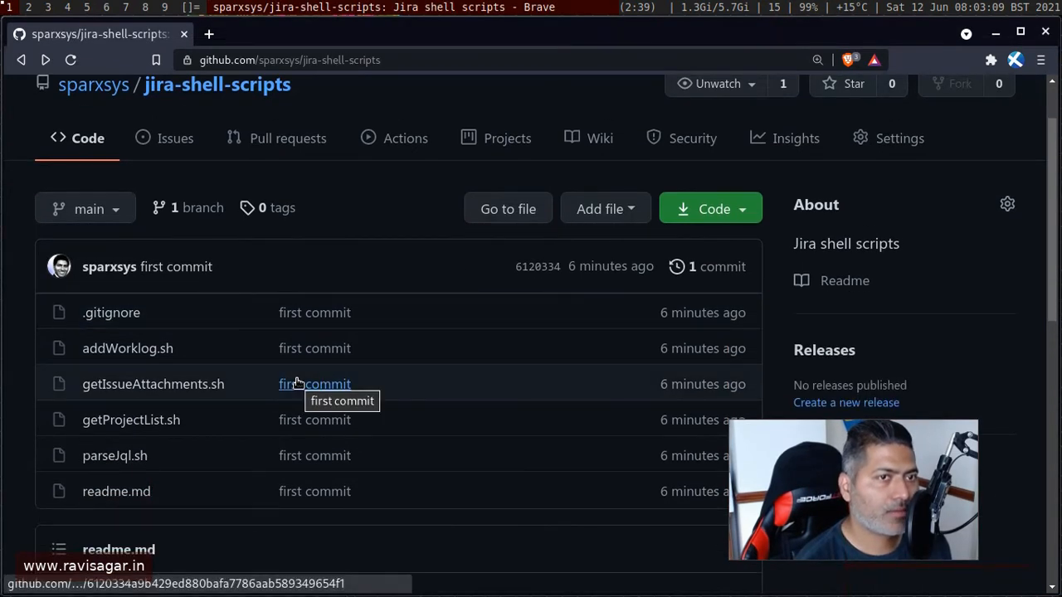
scroll(down, 3)
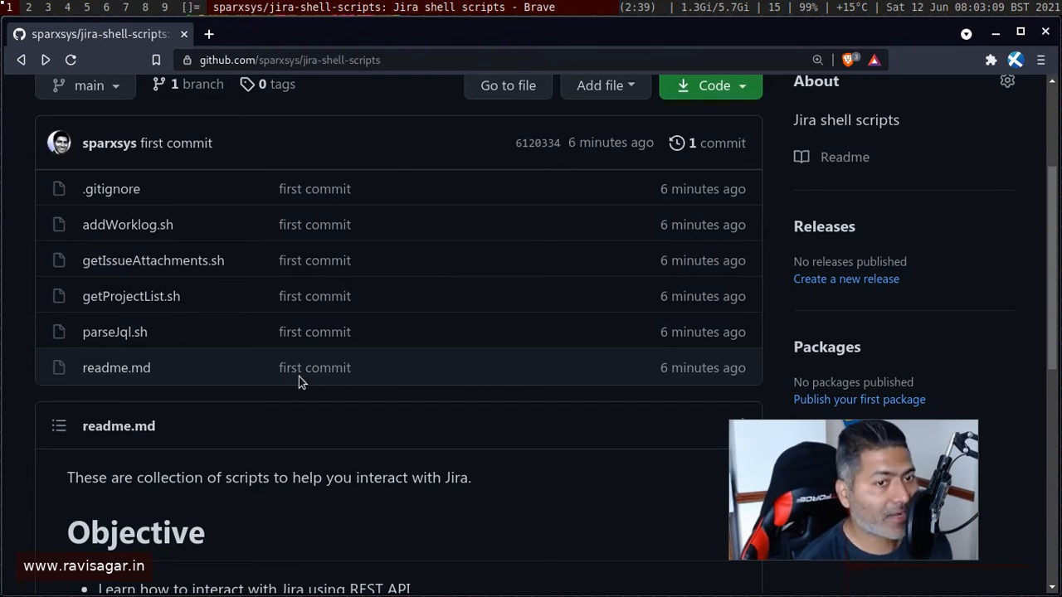
scroll(down, 3)
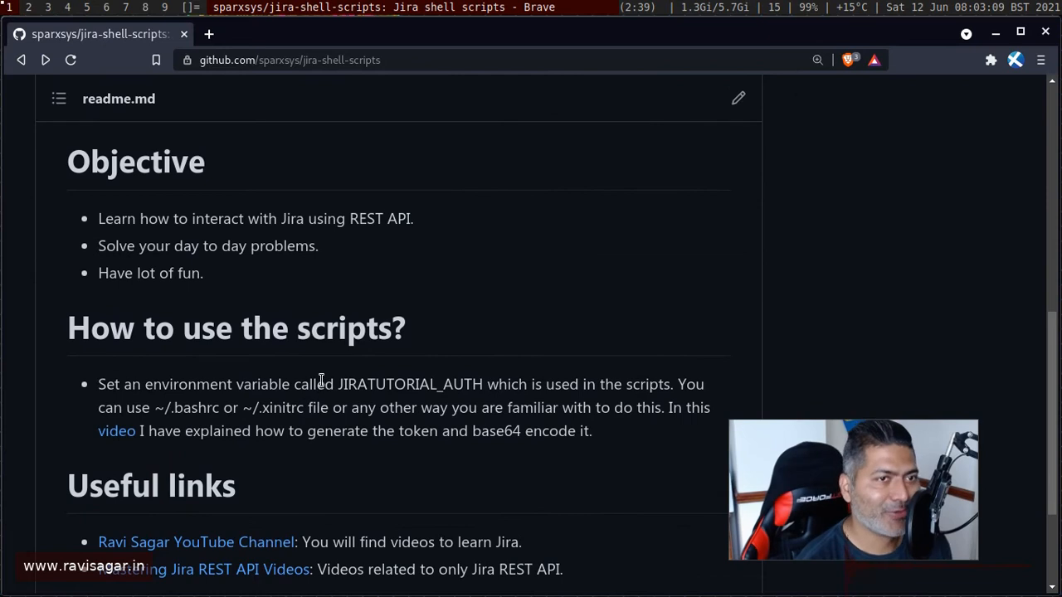
scroll(up, 3)
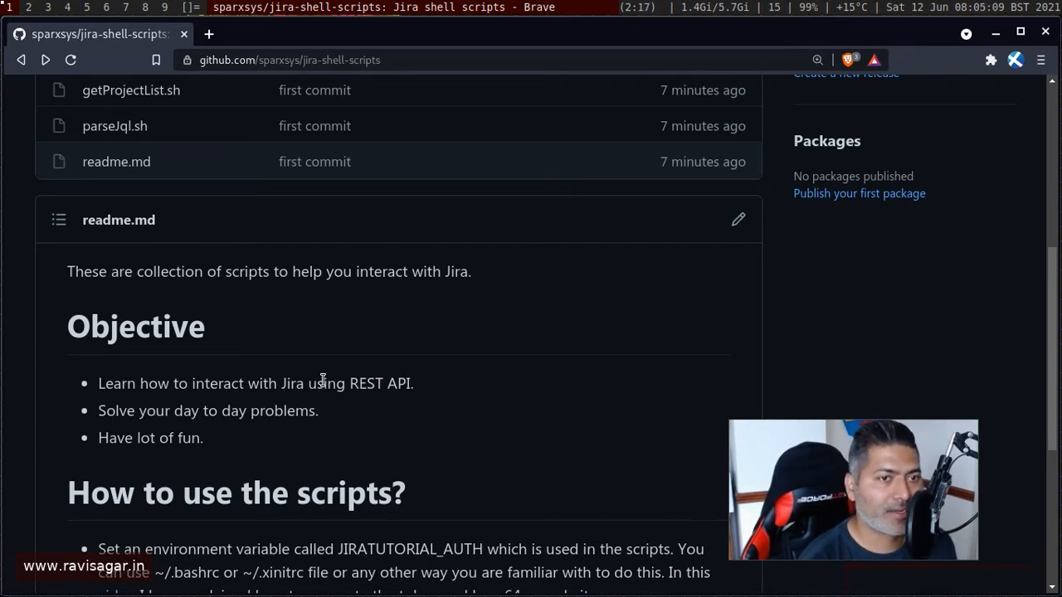
scroll(up, 3)
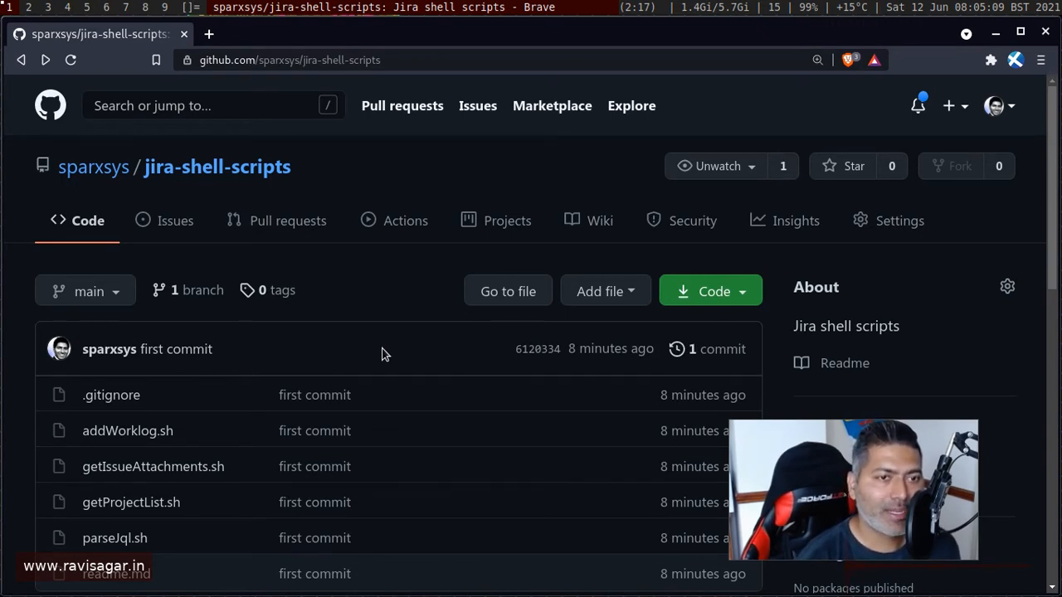
scroll(down, 3)
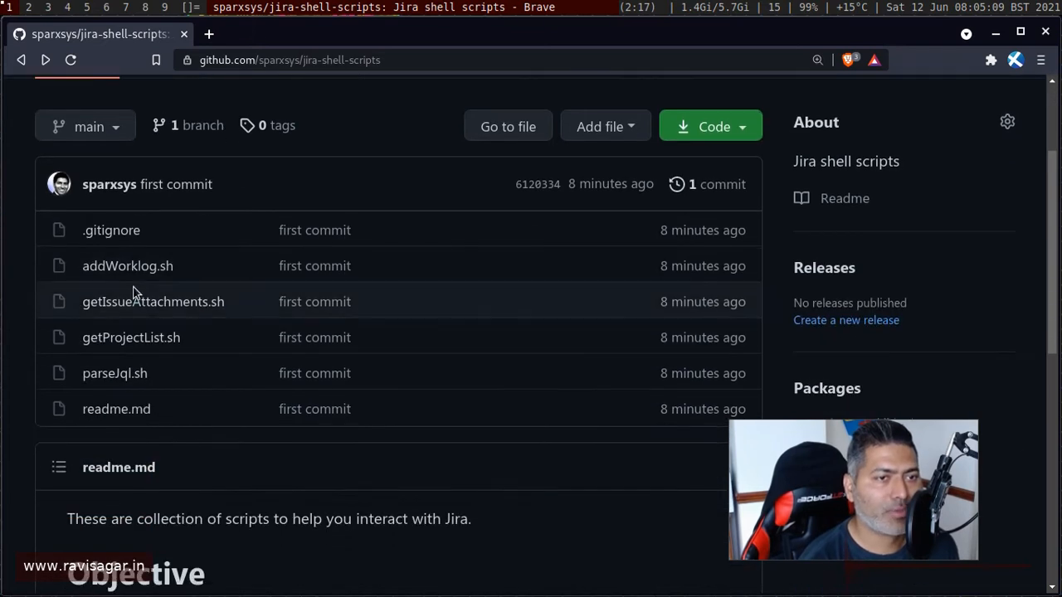
mouse_move(110, 342)
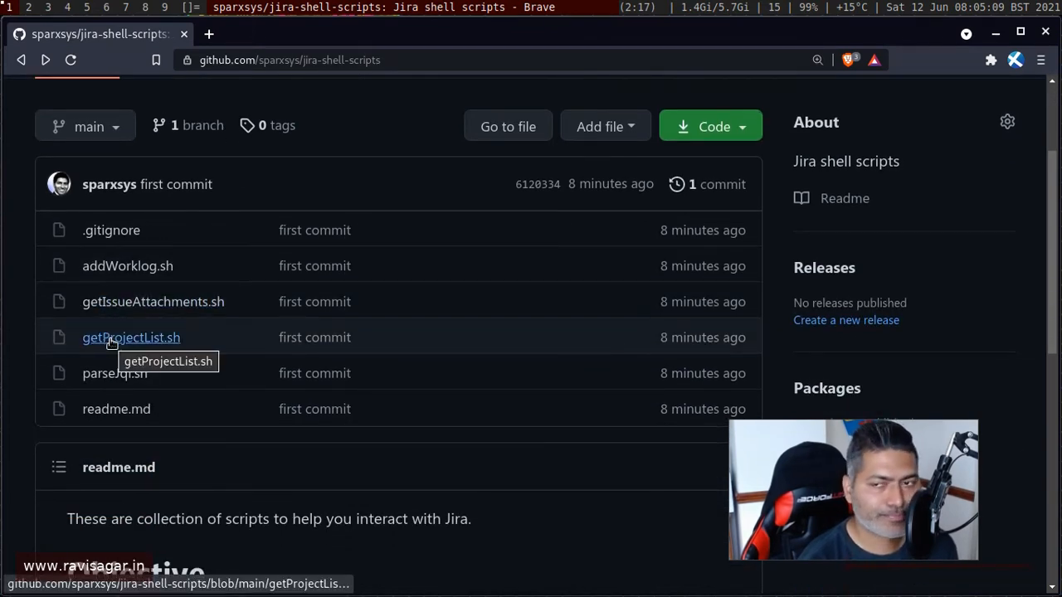
View parseJql.sh and read its 15-line curl and jq JQL filter notification code
click(114, 372)
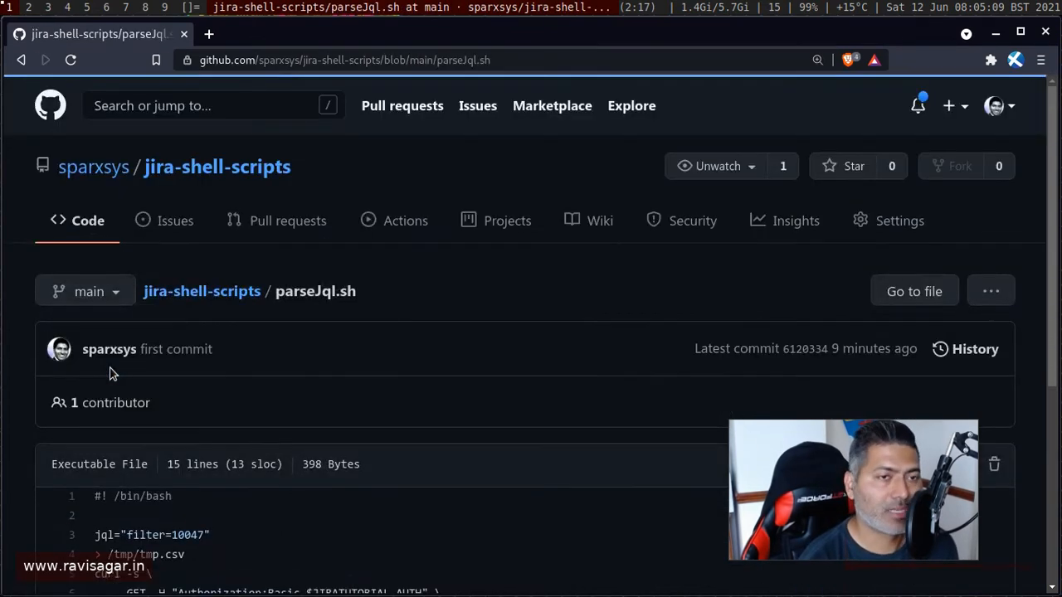
scroll(down, 3)
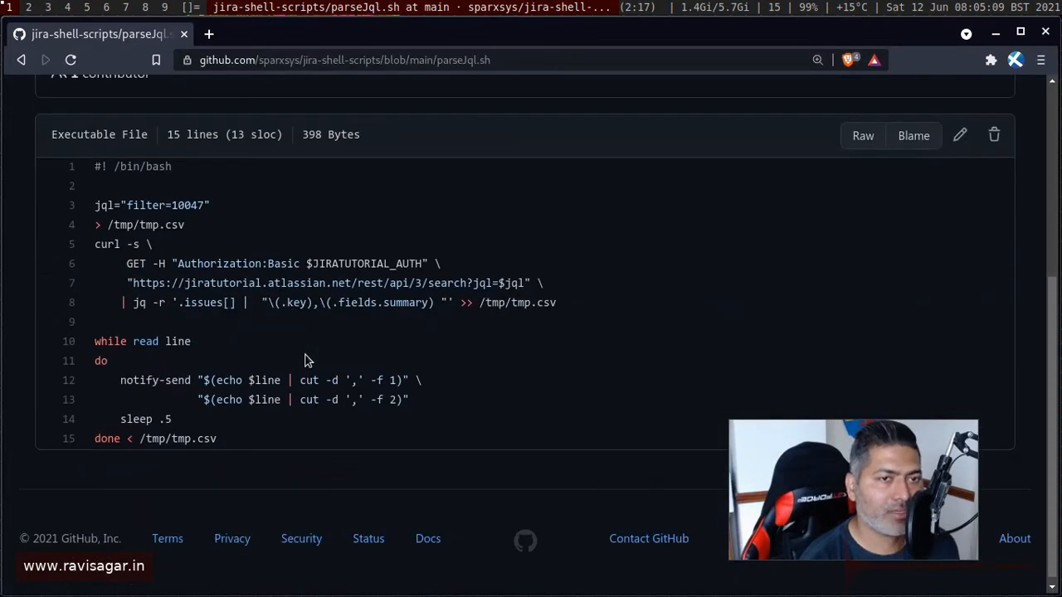
scroll(up, 3)
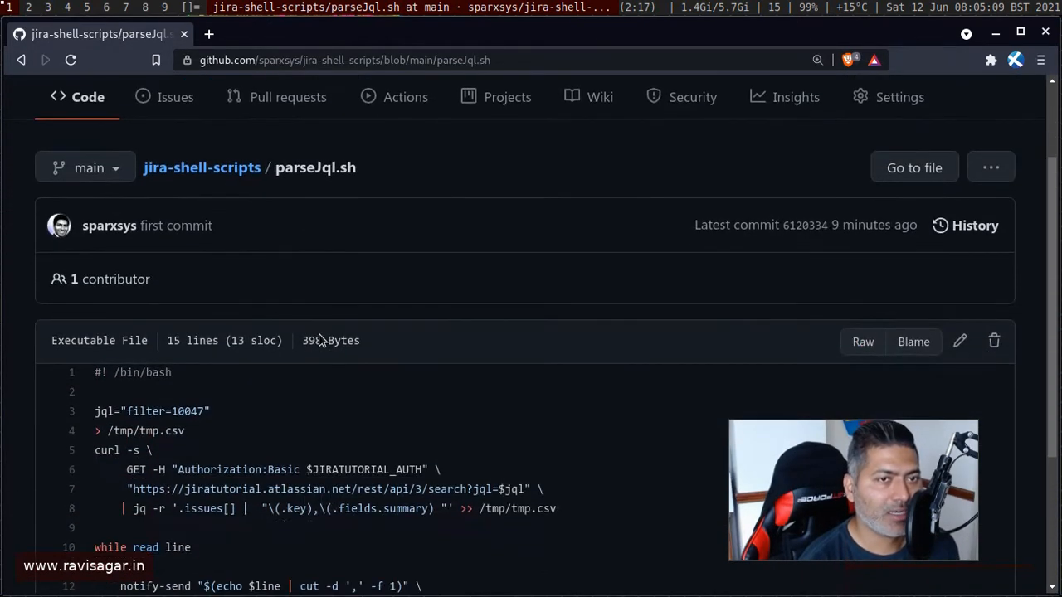
mouse_move(338, 174)
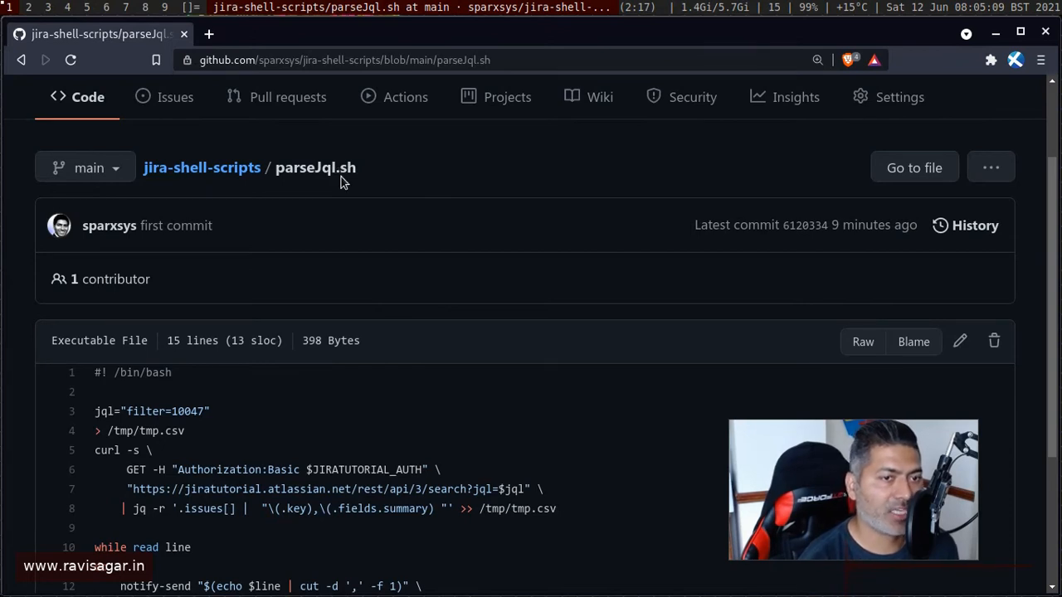
scroll(down, 3)
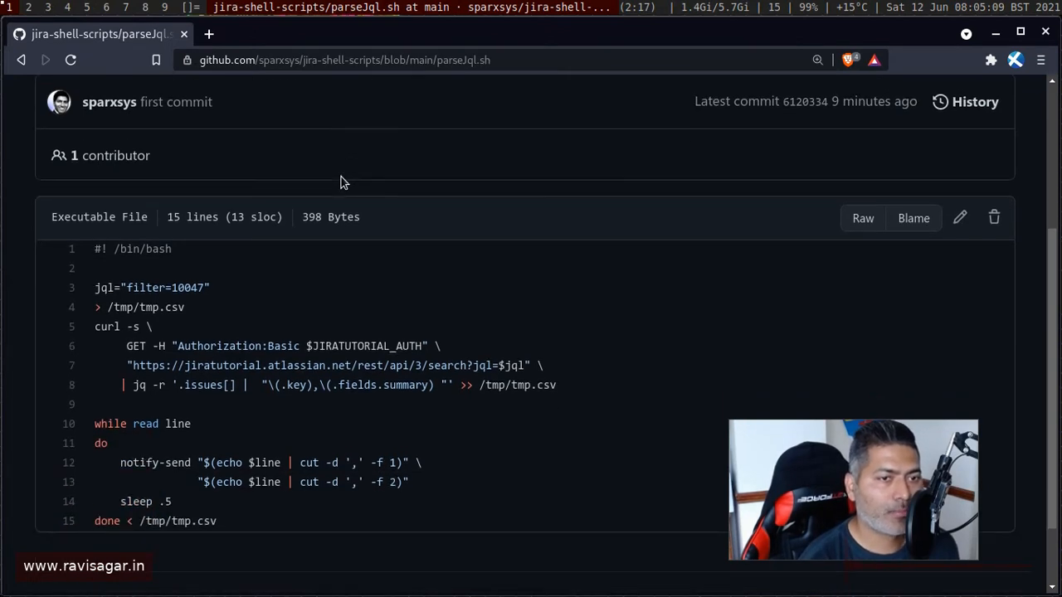
mouse_move(337, 189)
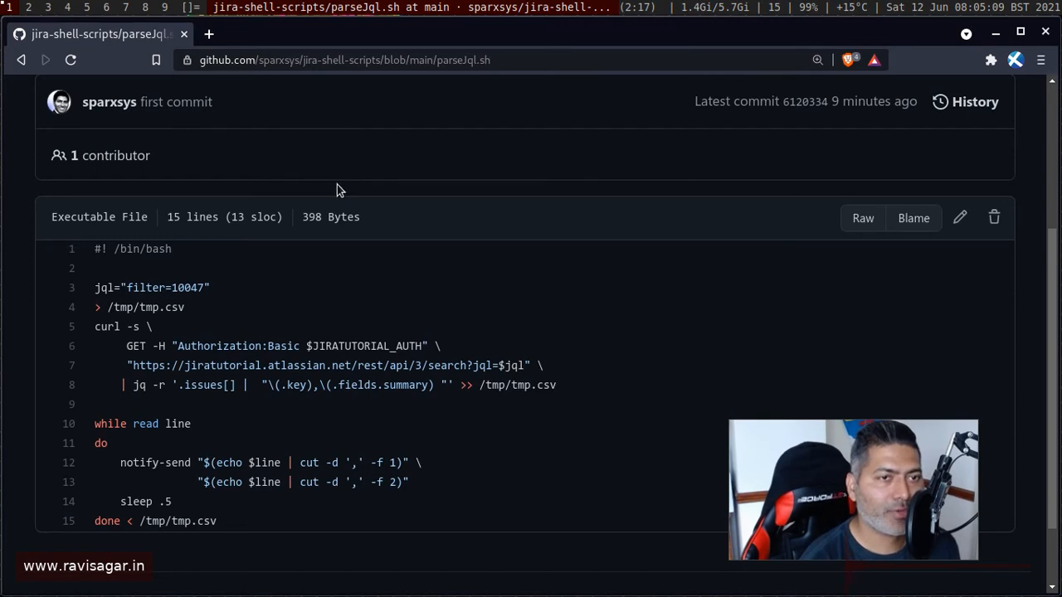
mouse_move(98, 293)
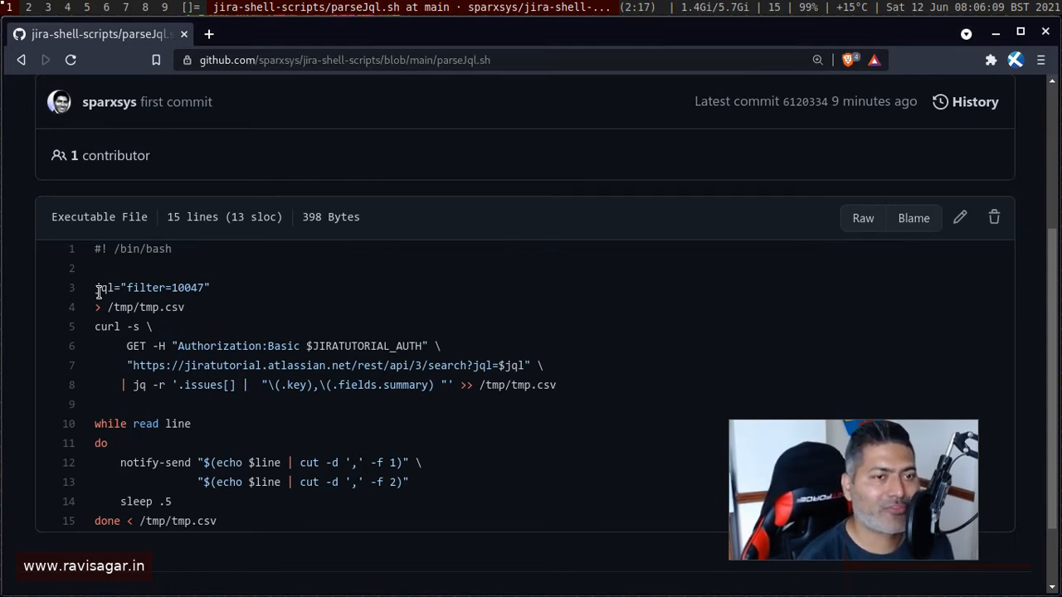
mouse_move(285, 365)
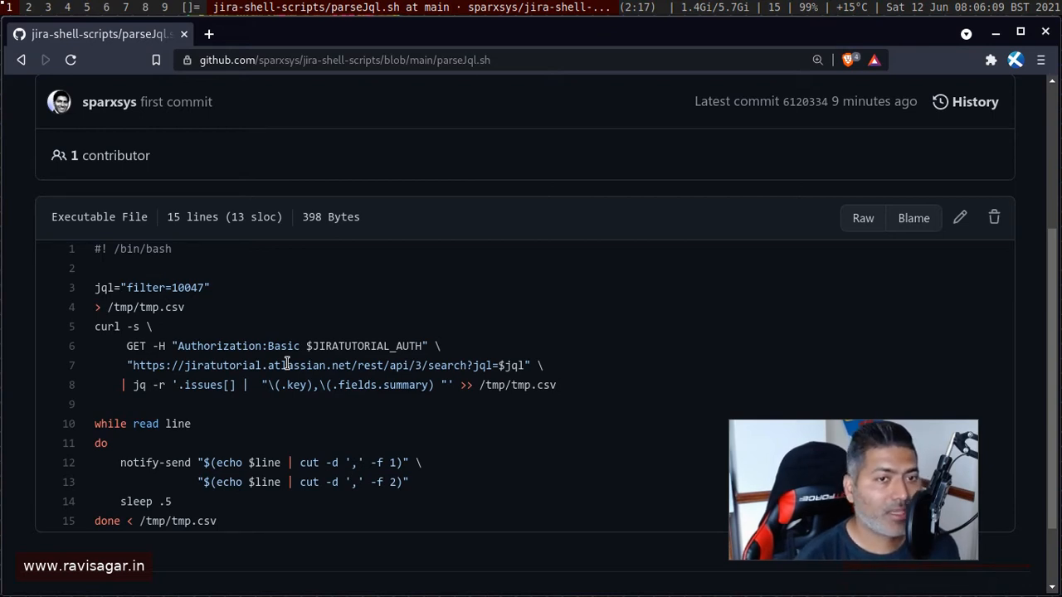
mouse_move(19, 59)
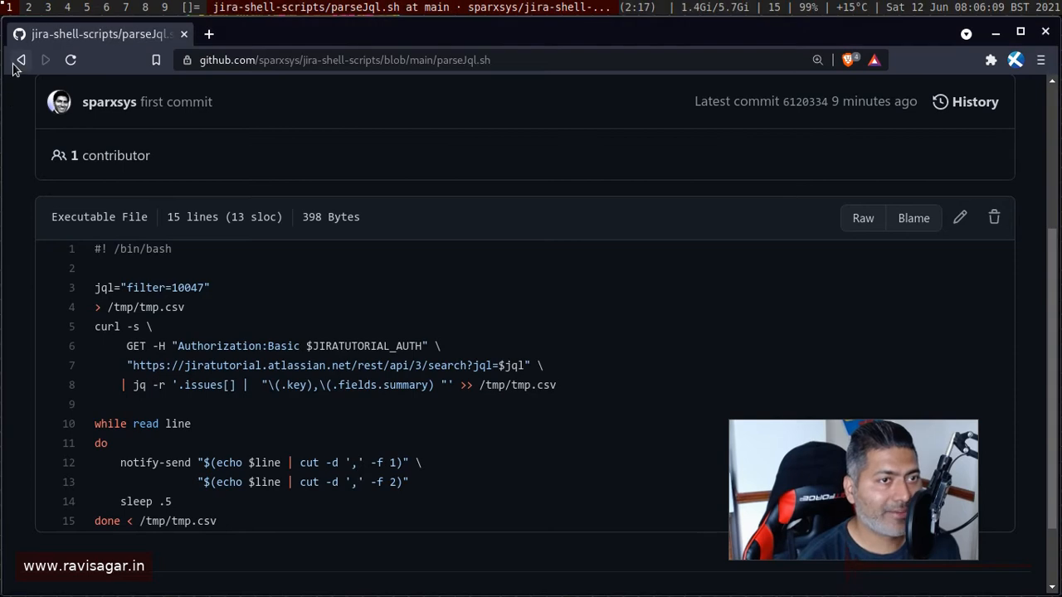
Go back to the repository root showing the file list and README intro
click(20, 60)
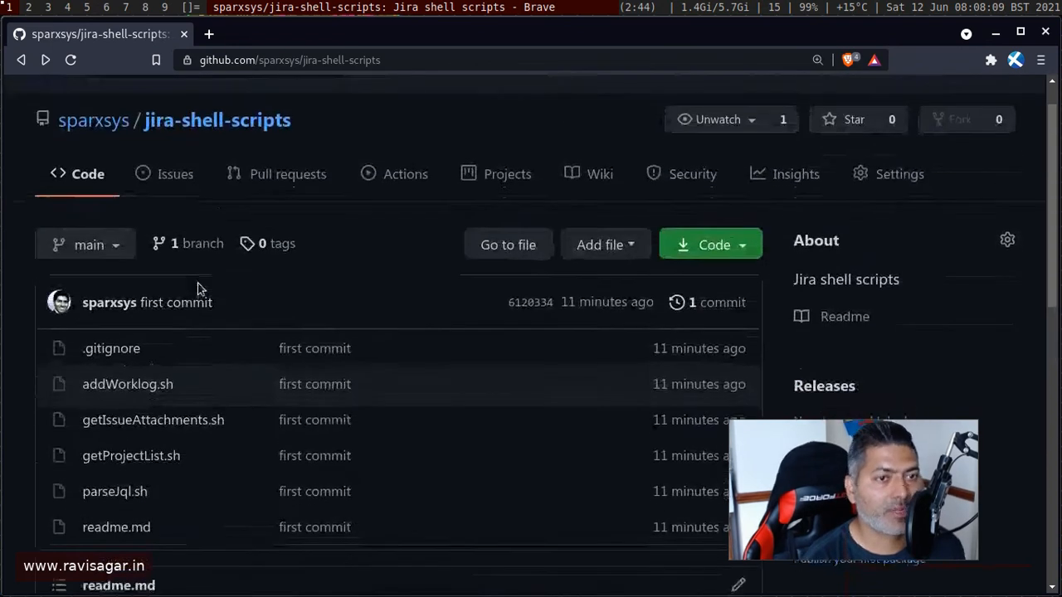
scroll(down, 3)
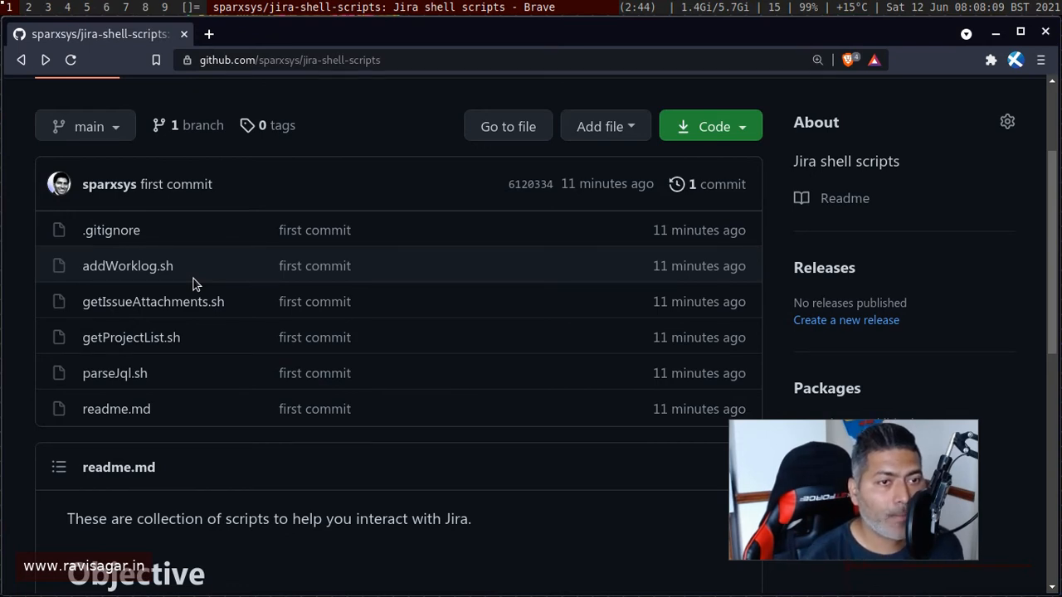
mouse_move(129, 336)
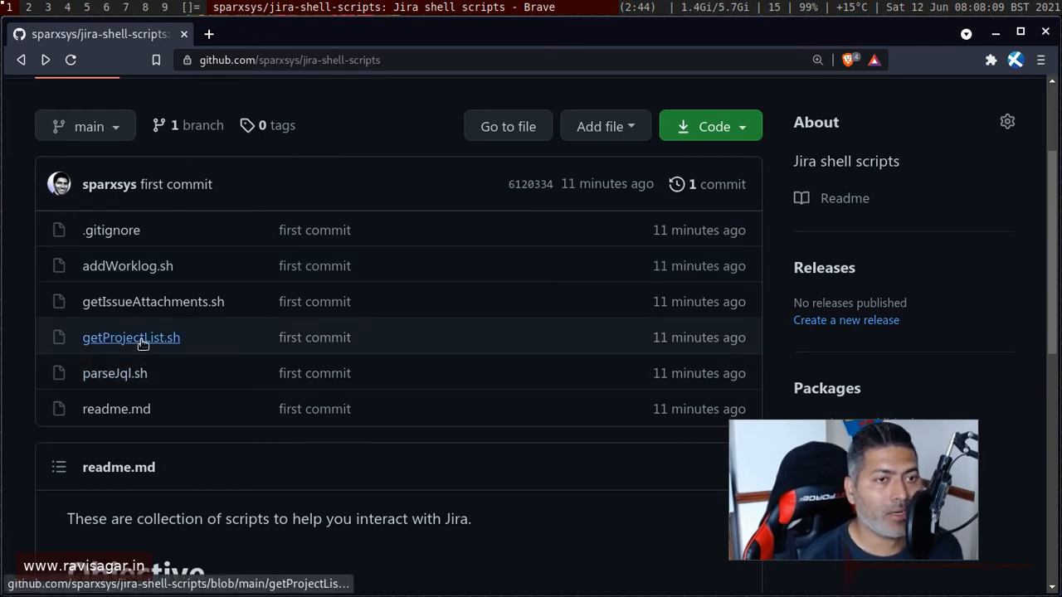
mouse_move(131, 337)
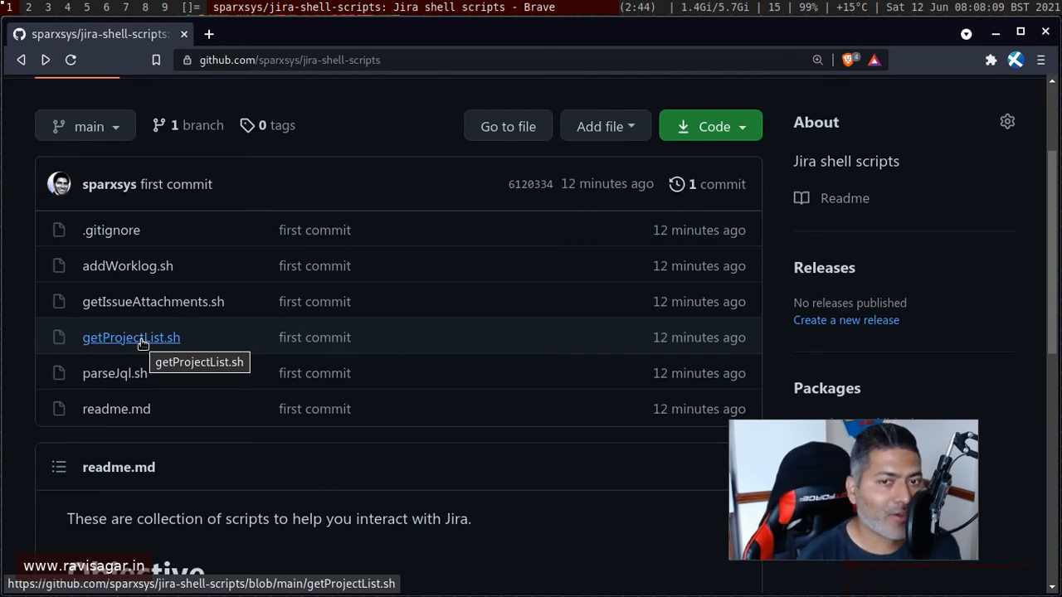
mouse_move(152, 302)
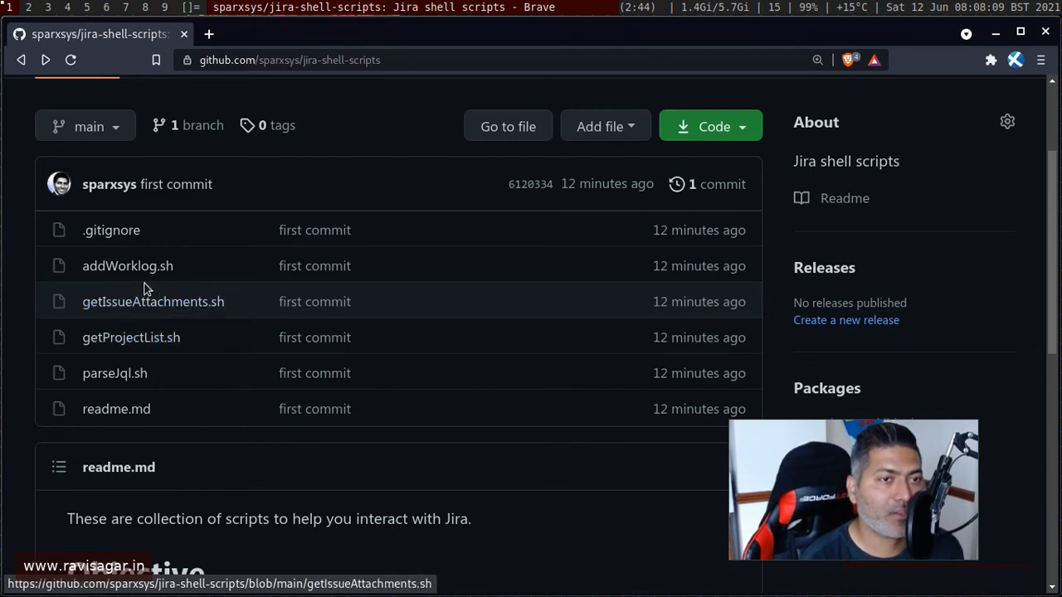
View addWorklog.sh and read its 31-line loop posting worklogs to Jira via curl
click(126, 265)
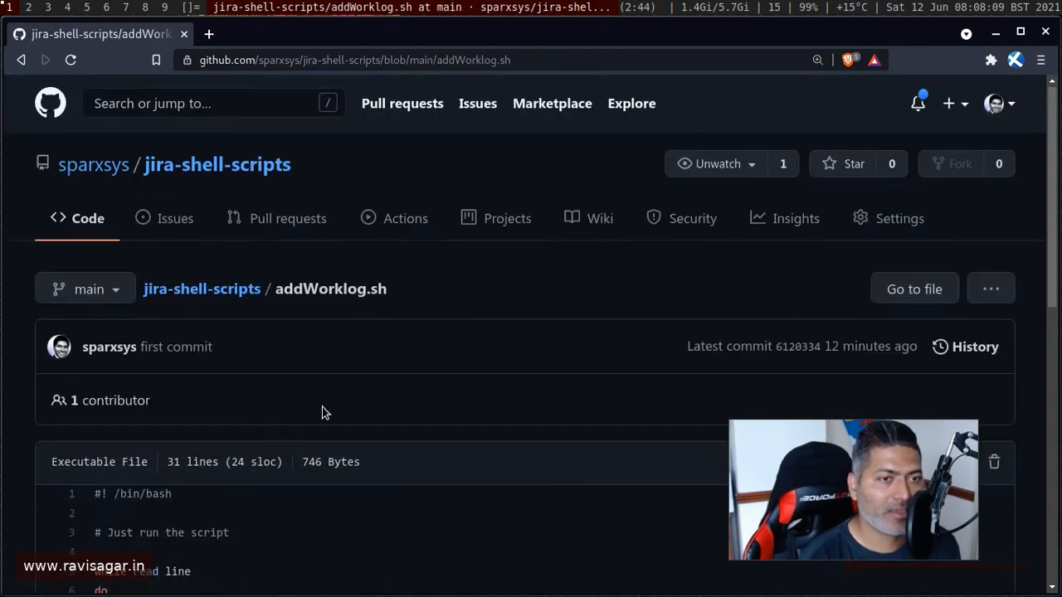
scroll(down, 3)
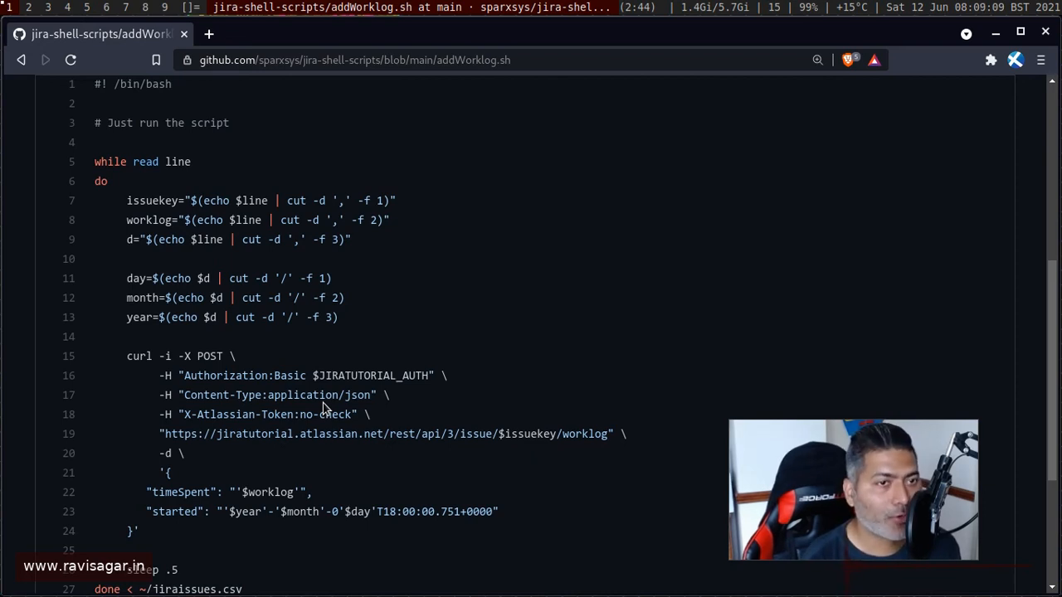
scroll(down, 3)
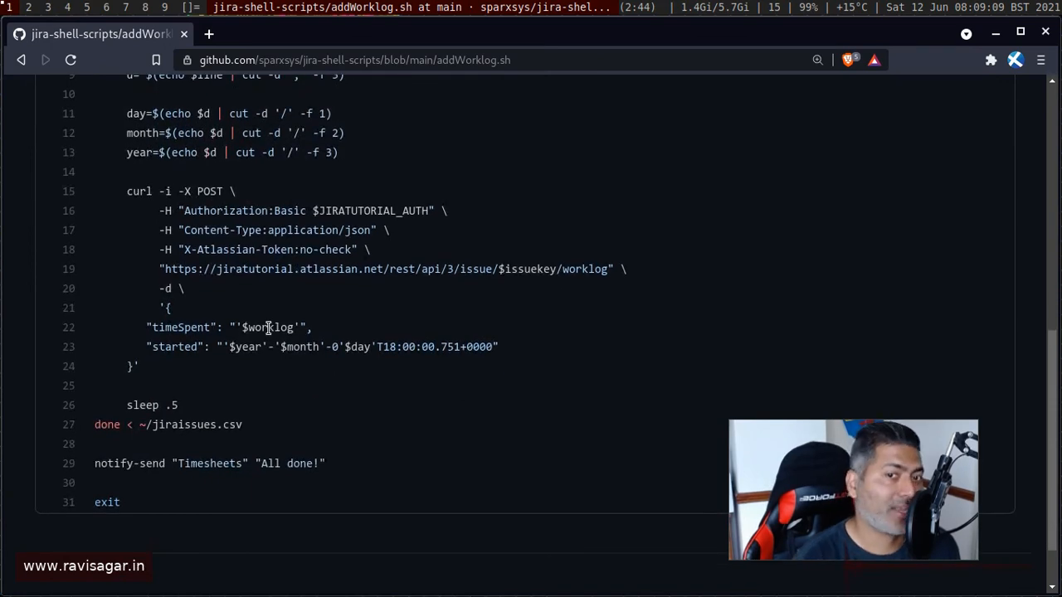
mouse_move(498, 350)
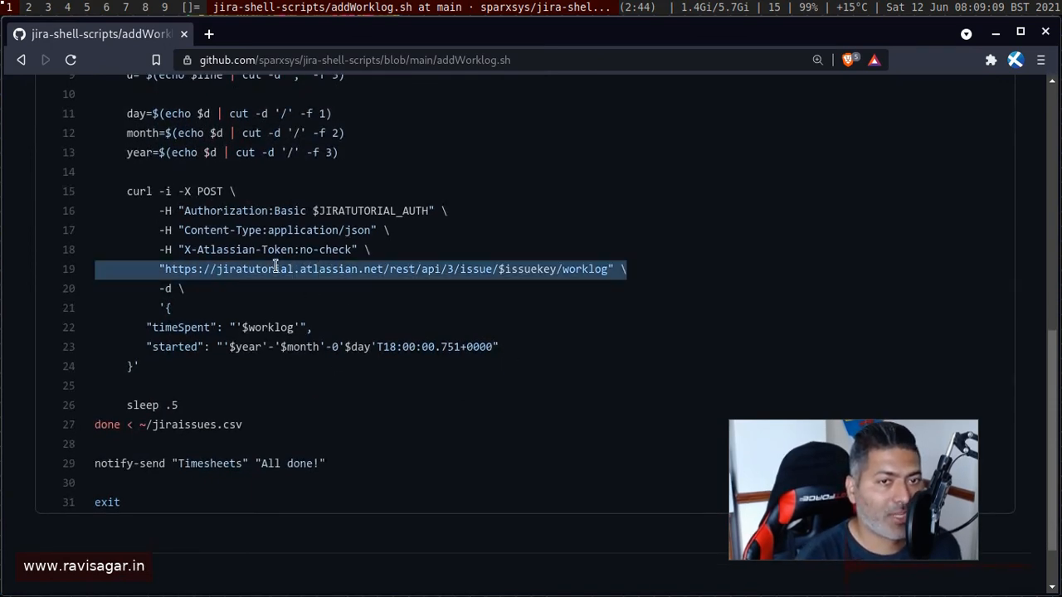
scroll(up, 3)
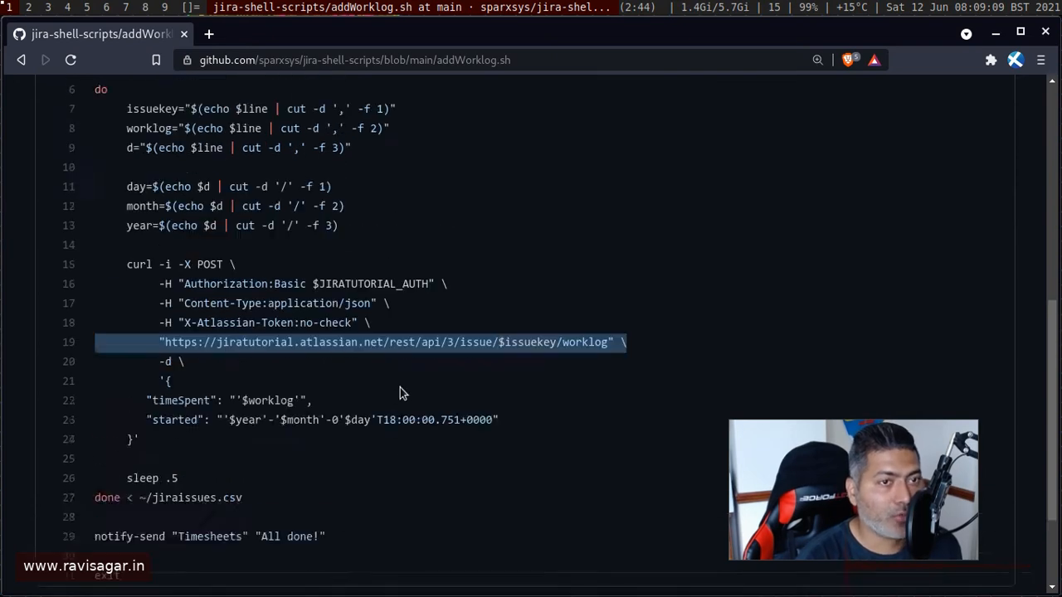
scroll(up, 3)
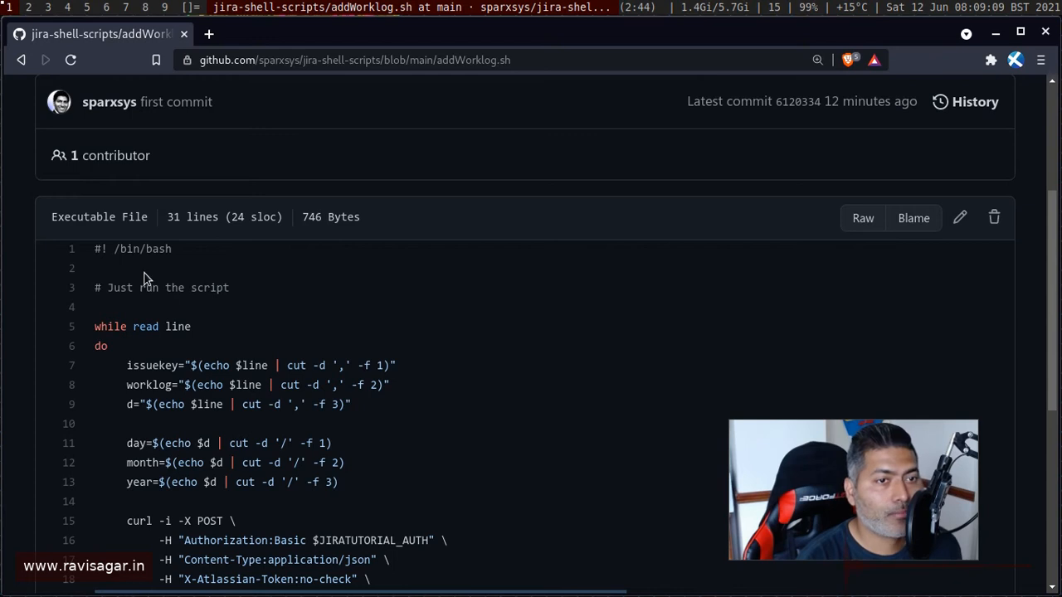
click(20, 60)
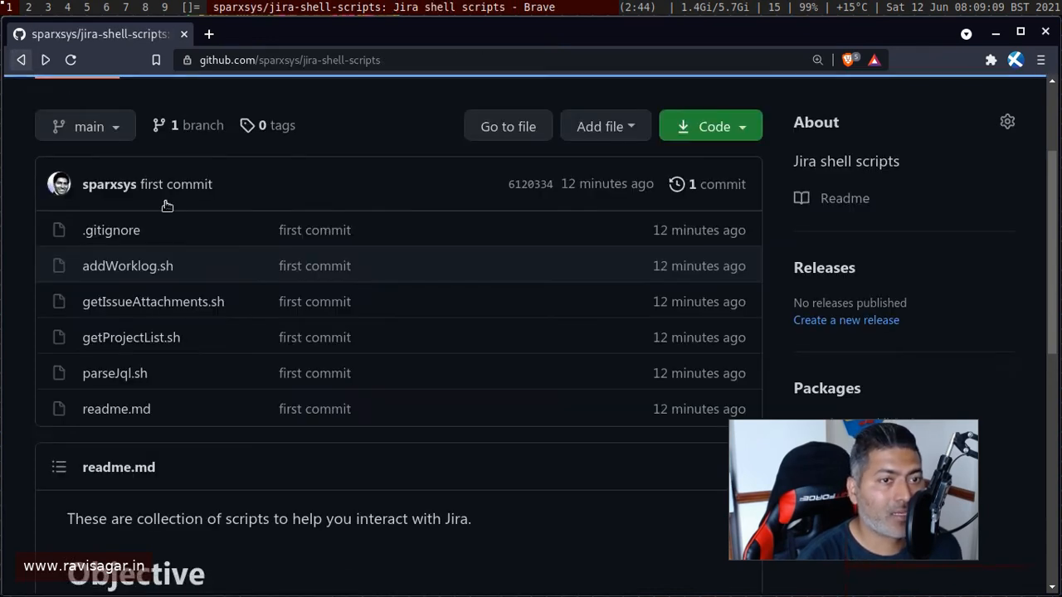
mouse_move(285, 315)
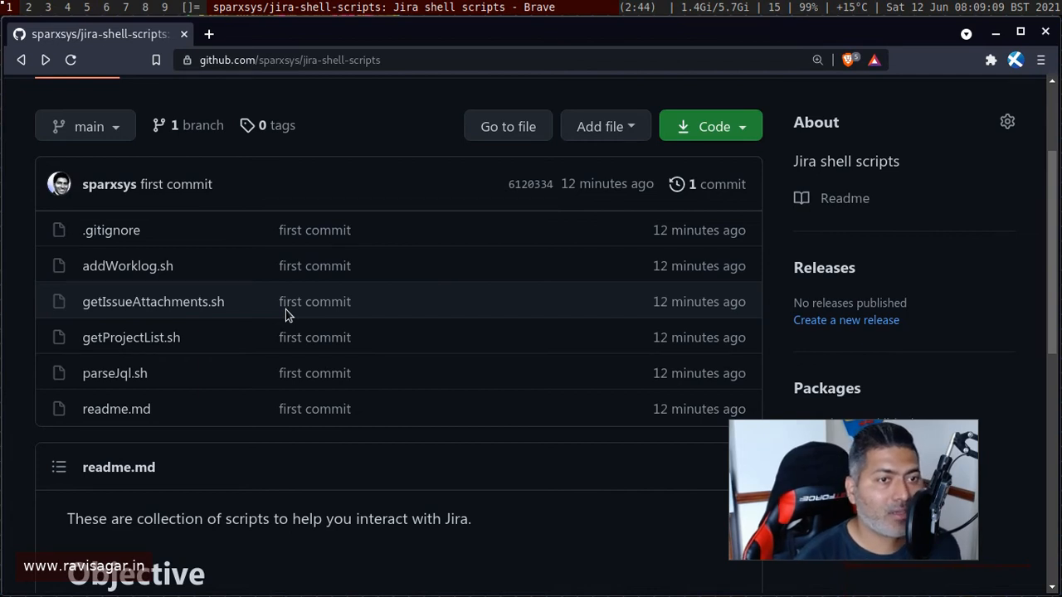
mouse_move(115, 374)
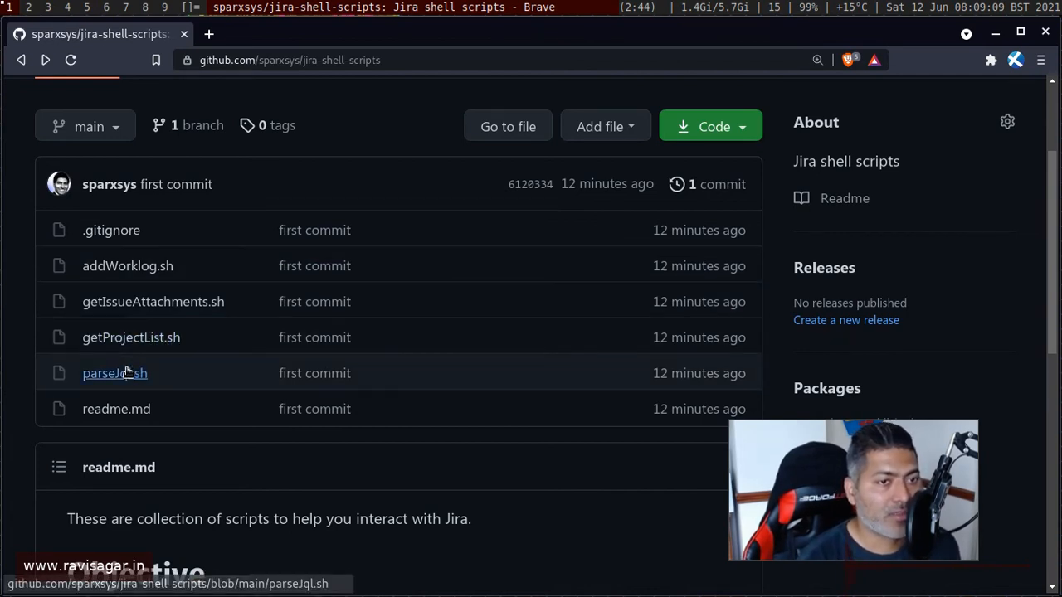
mouse_move(126, 266)
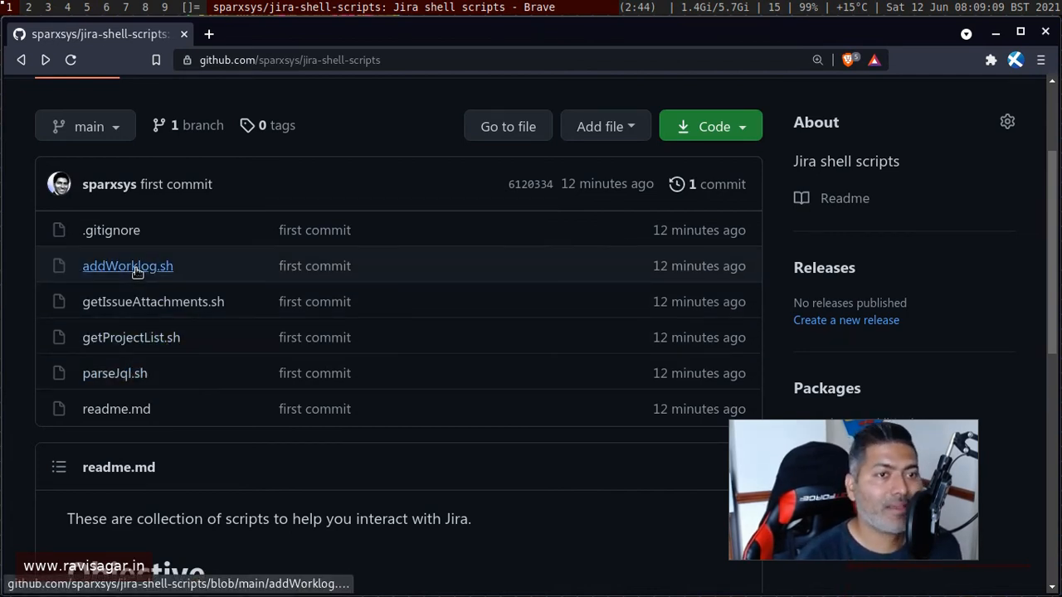
mouse_move(128, 266)
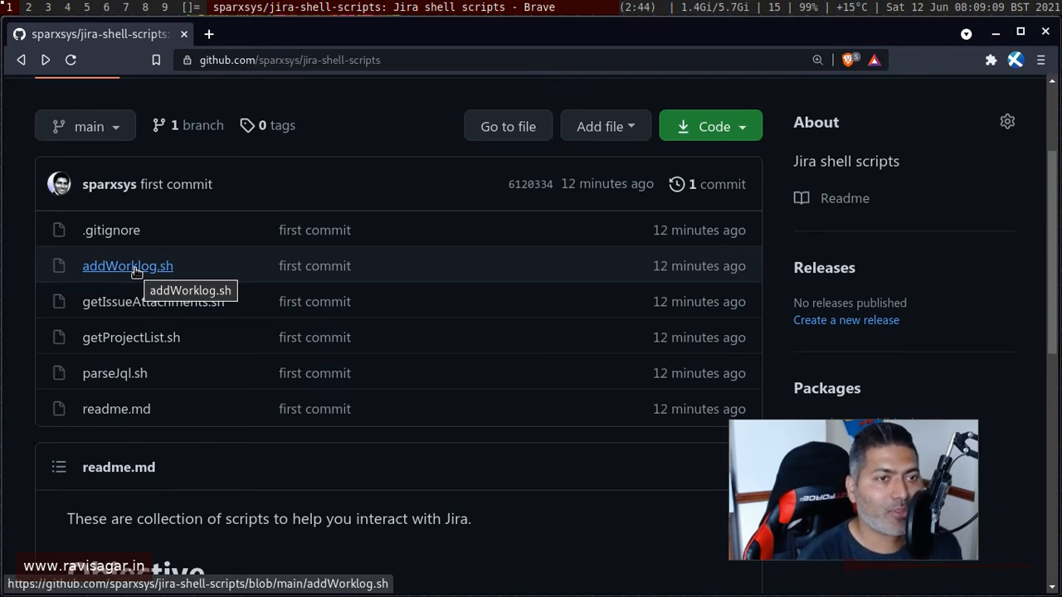
Reopen addWorklog.sh and highlight the jiraissues.csv file its loop reads
click(126, 265)
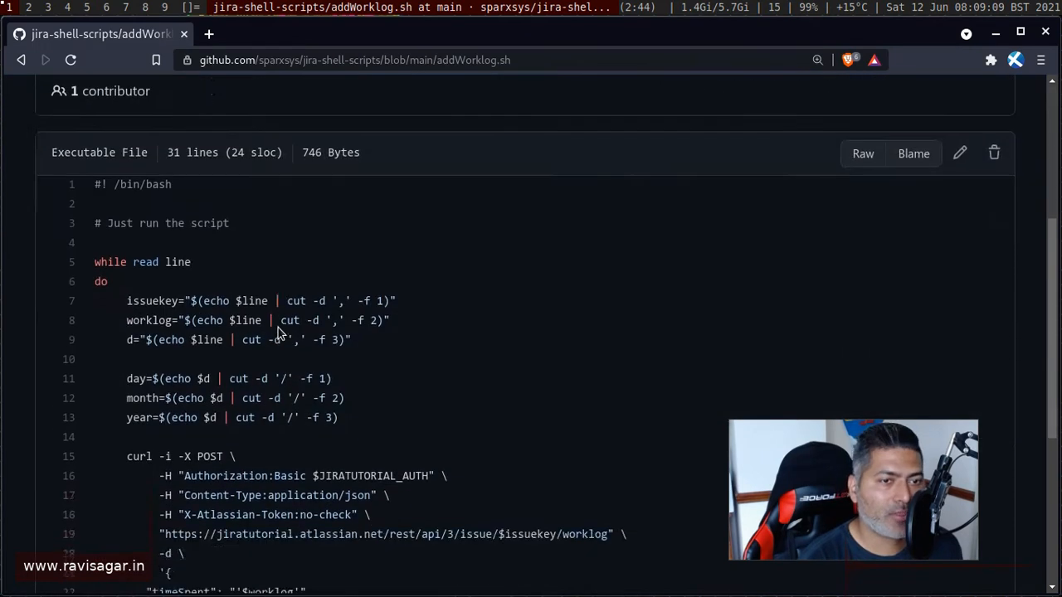
scroll(down, 3)
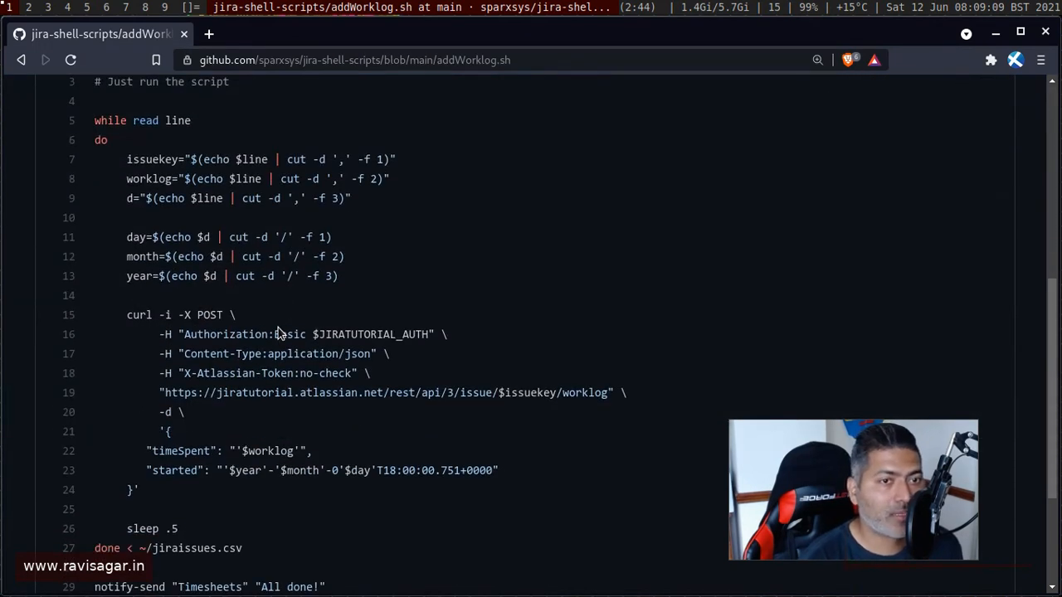
scroll(down, 3)
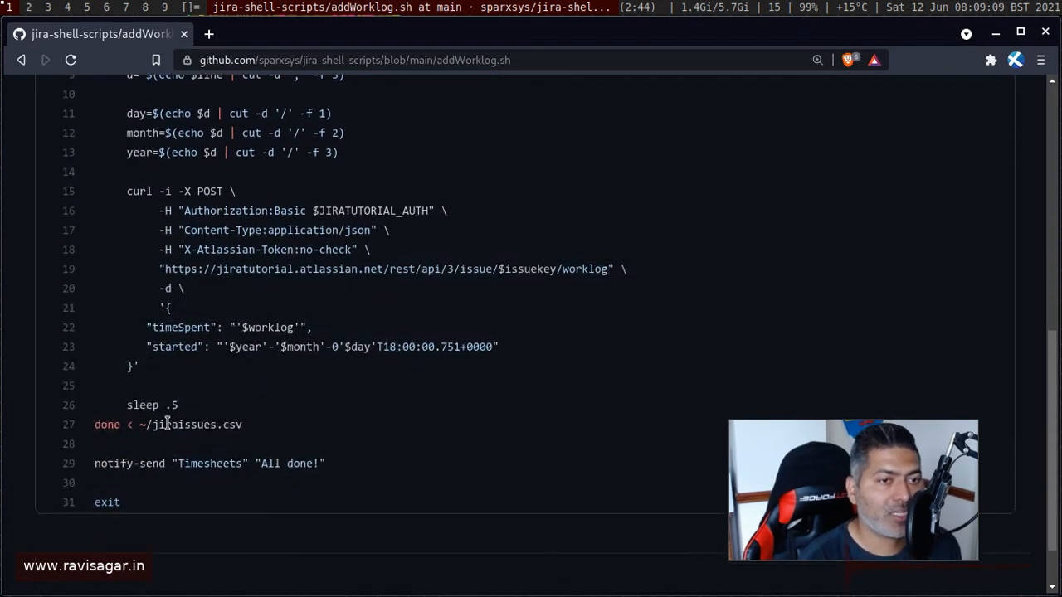
mouse_move(256, 431)
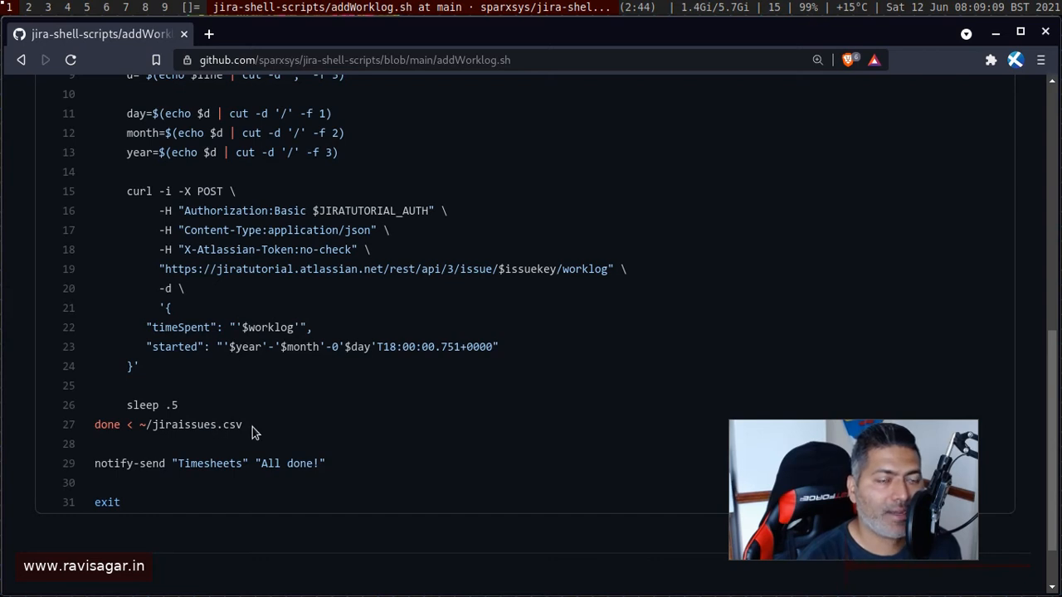
double_click(194, 425)
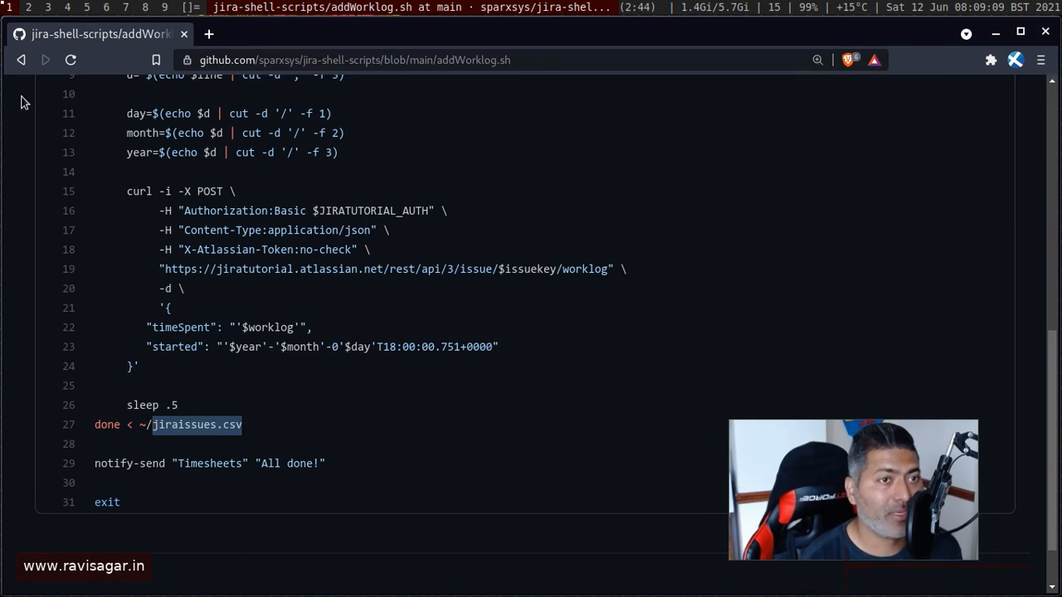
Go back to the repository page and skim the README's setup instructions and links
click(20, 60)
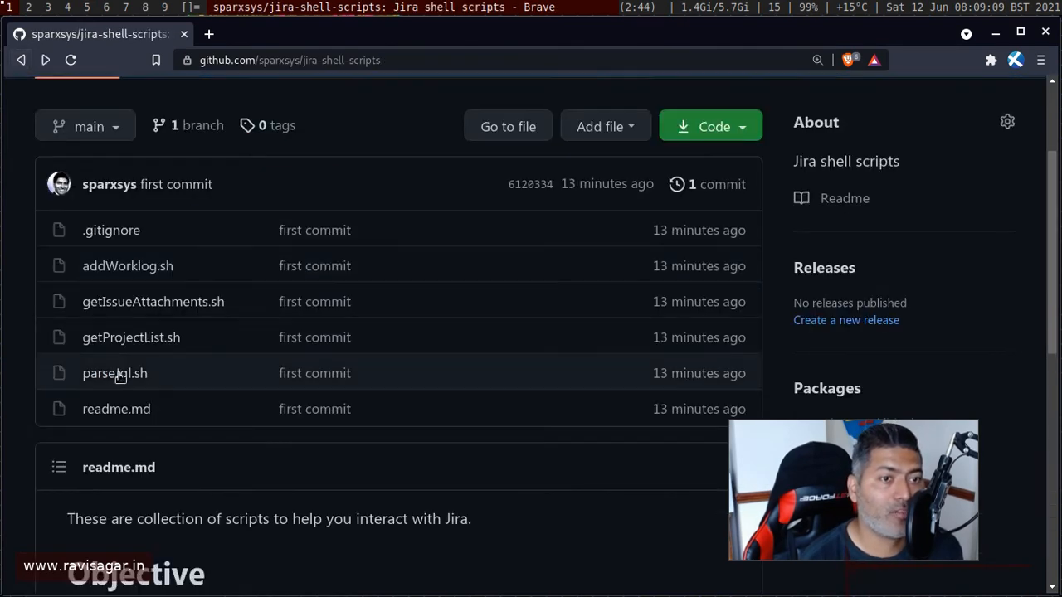
mouse_move(115, 372)
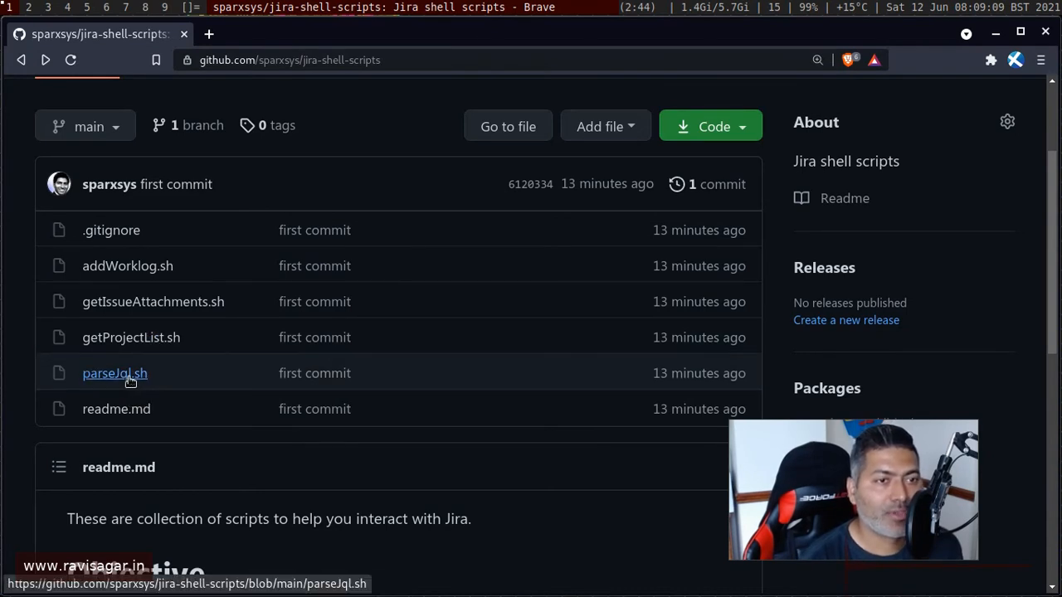
mouse_move(115, 373)
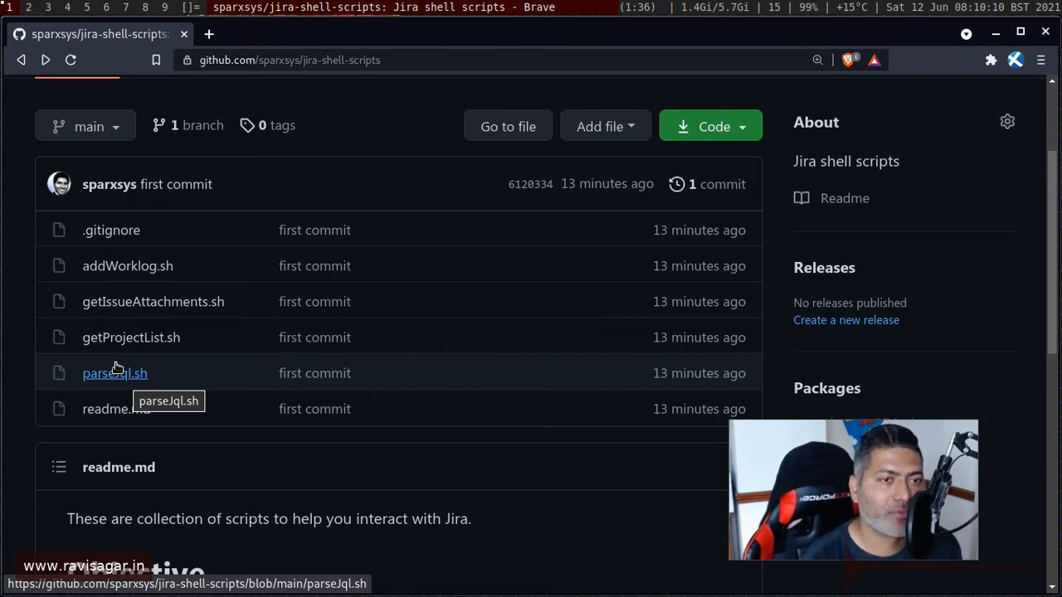
mouse_move(166, 282)
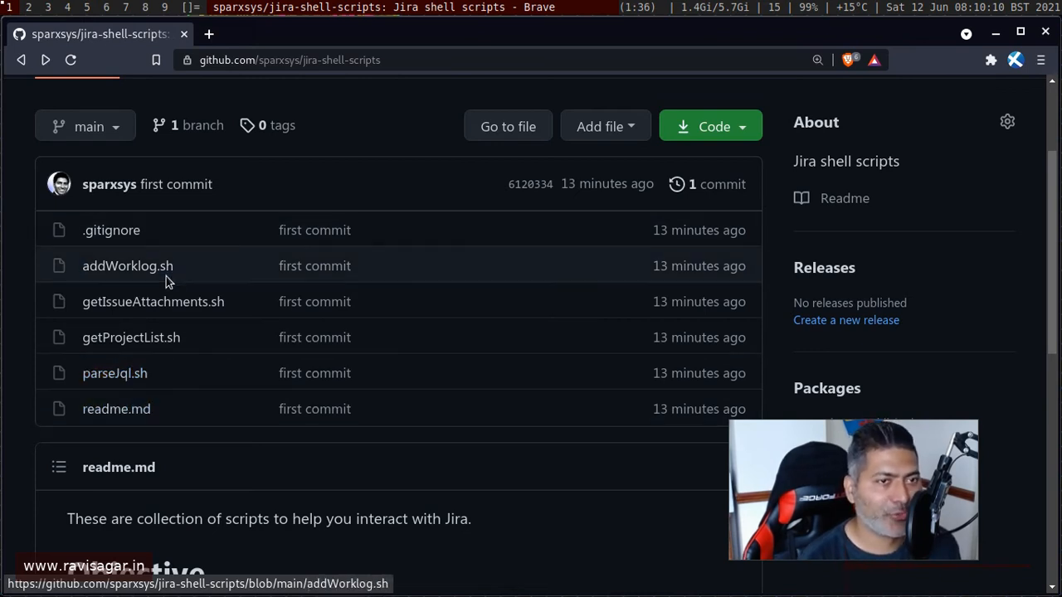
mouse_move(206, 415)
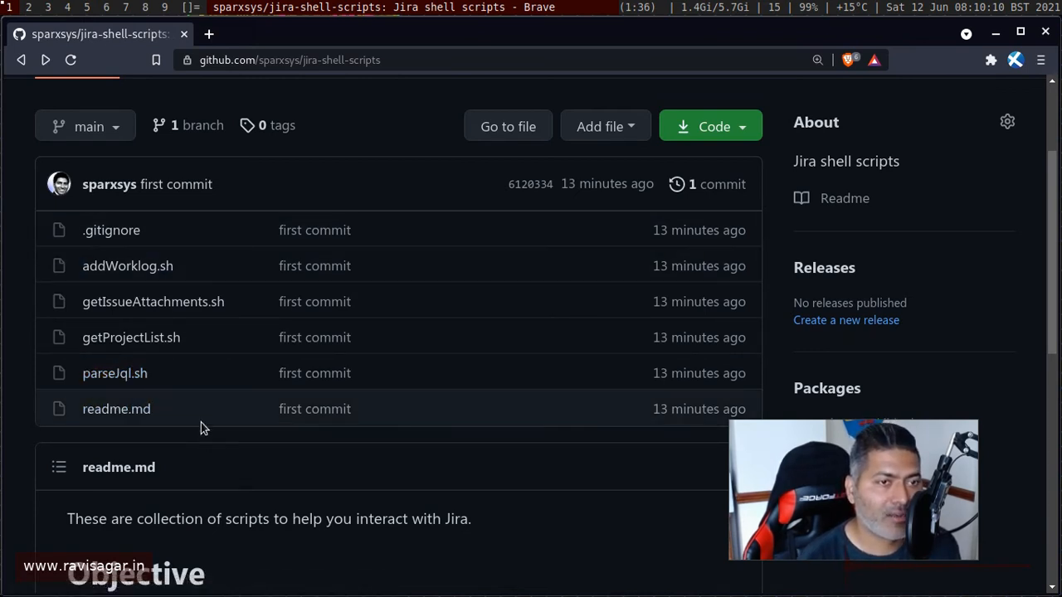
mouse_move(246, 331)
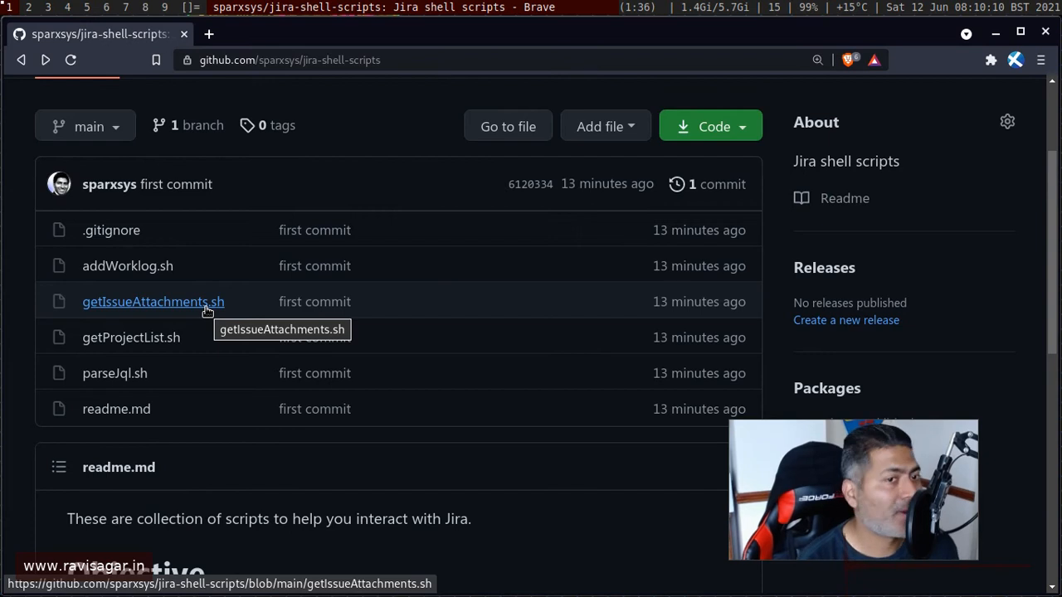
scroll(down, 3)
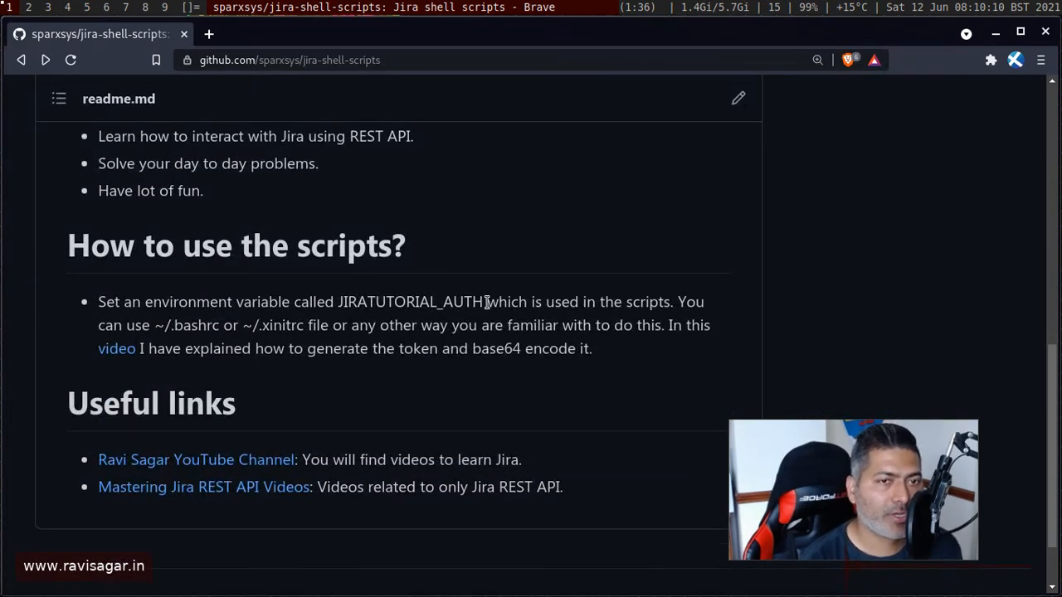
scroll(up, 3)
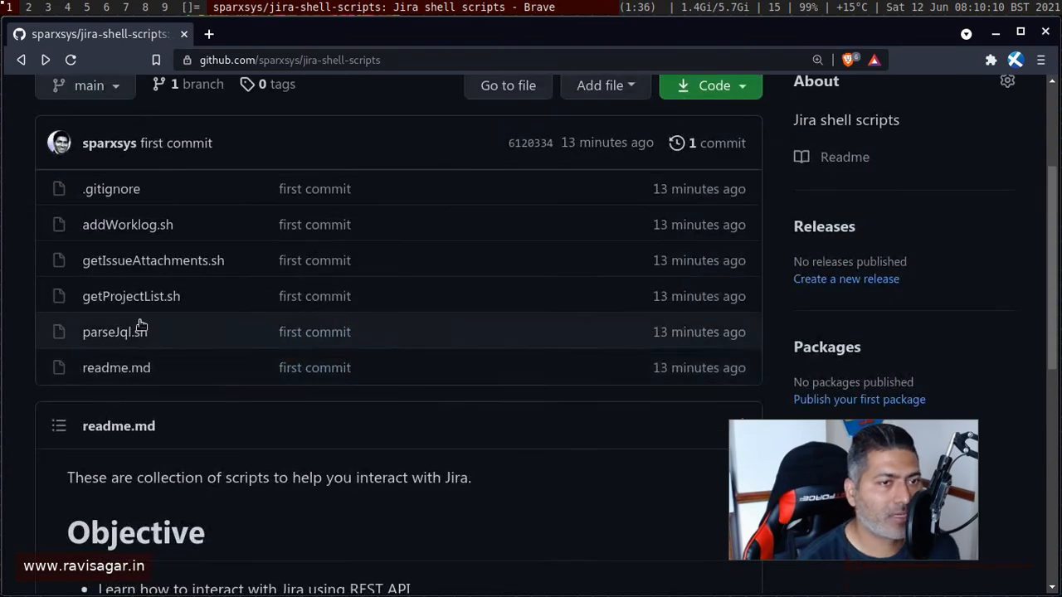
Reopen parseJql.sh and highlight the $JIRATUTORIAL_AUTH variable in its curl call
click(114, 332)
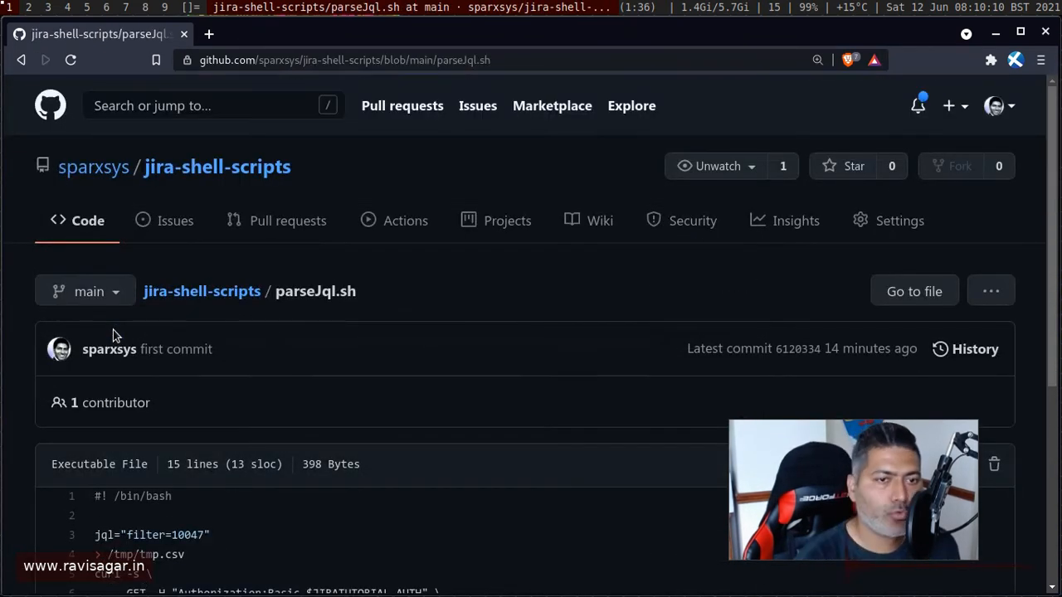
scroll(down, 3)
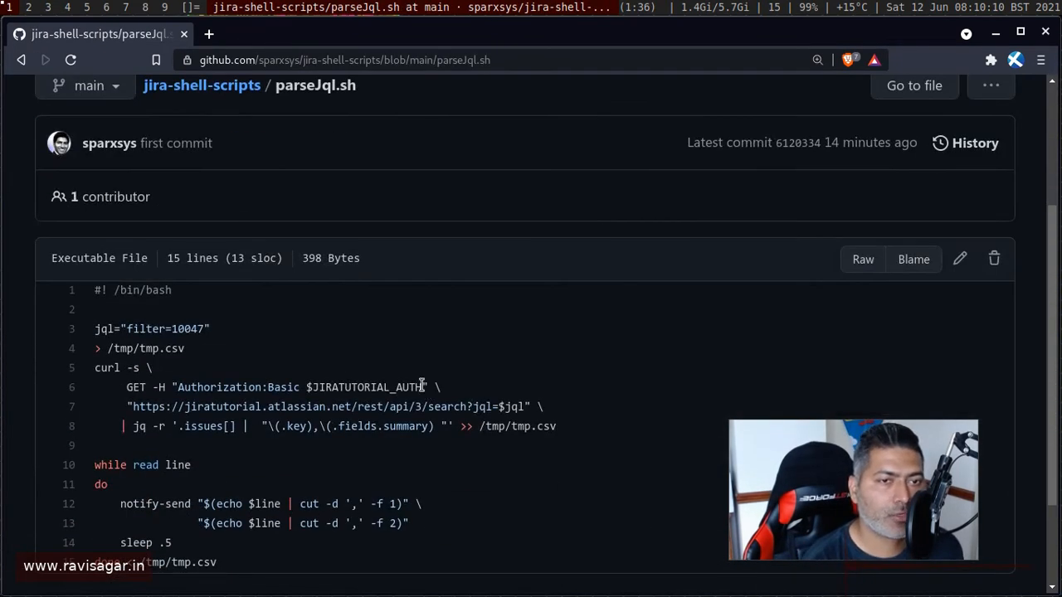
double_click(365, 387)
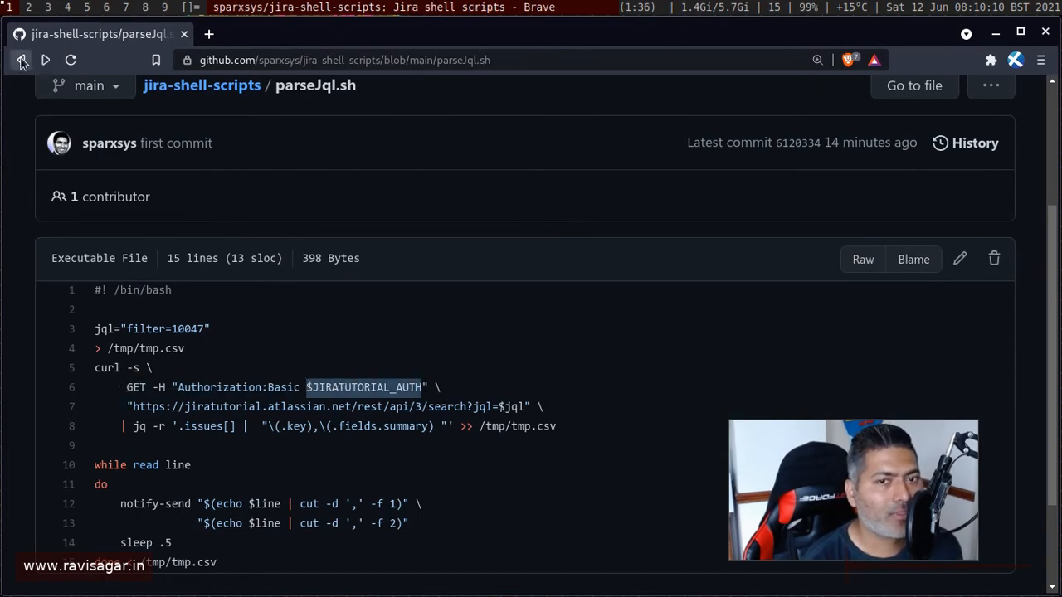
Go back to the repository and read the README's JIRATUTORIAL_AUTH setup and useful links
click(20, 60)
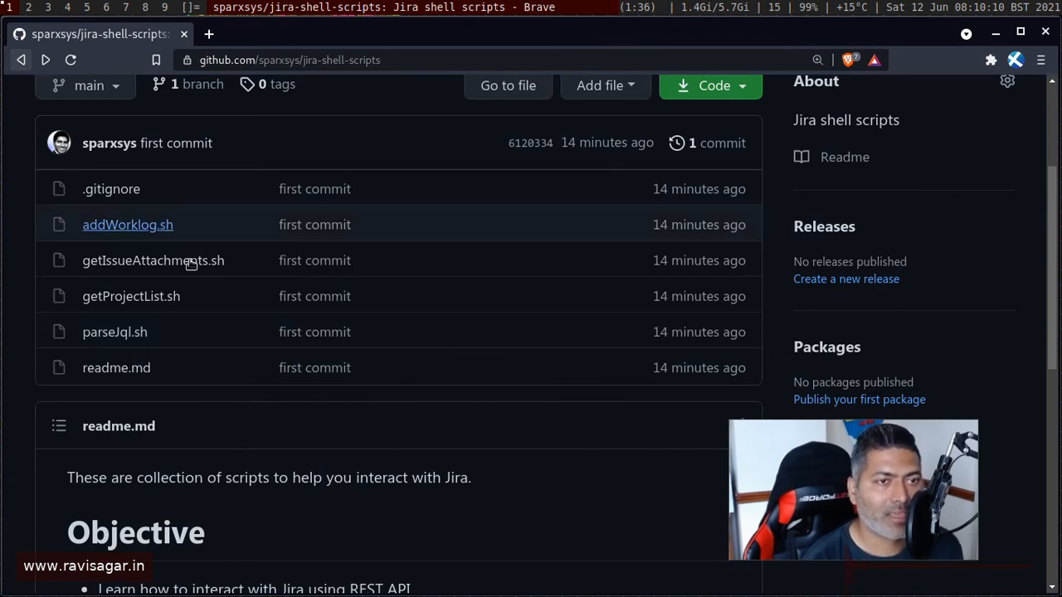
mouse_move(136, 278)
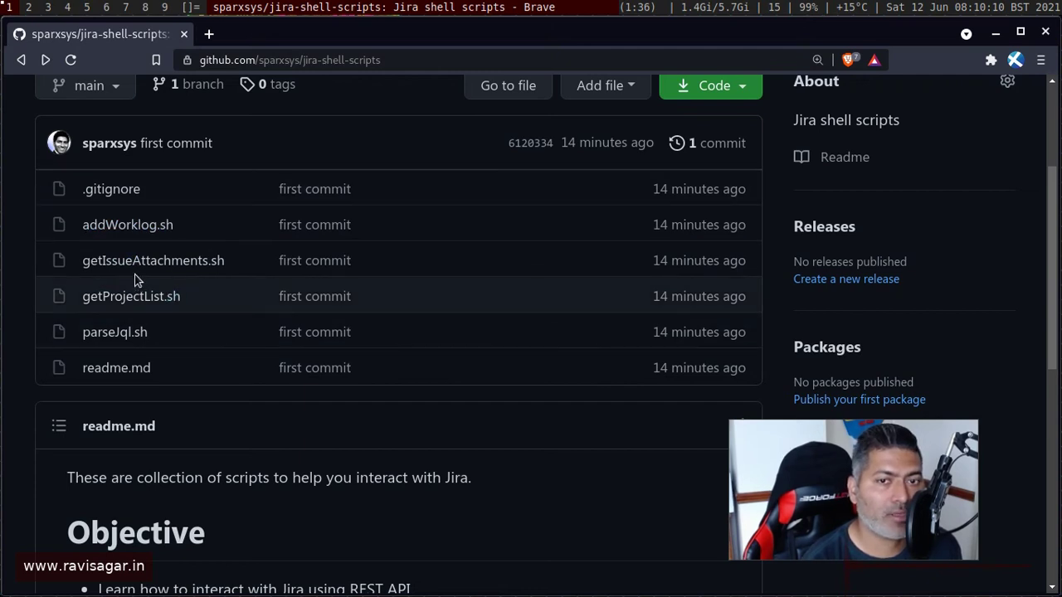
mouse_move(139, 248)
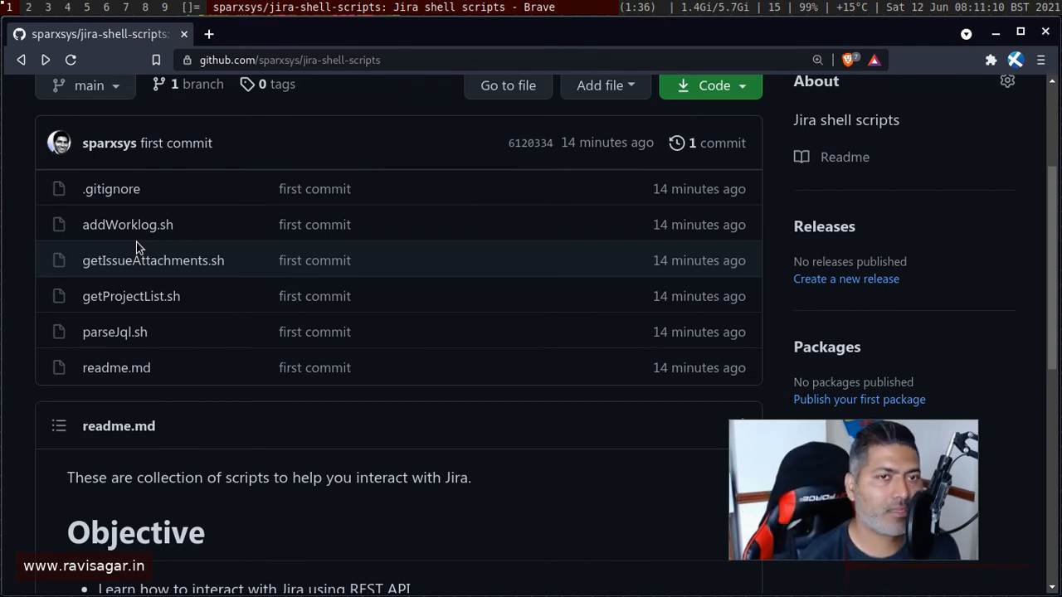
scroll(down, 3)
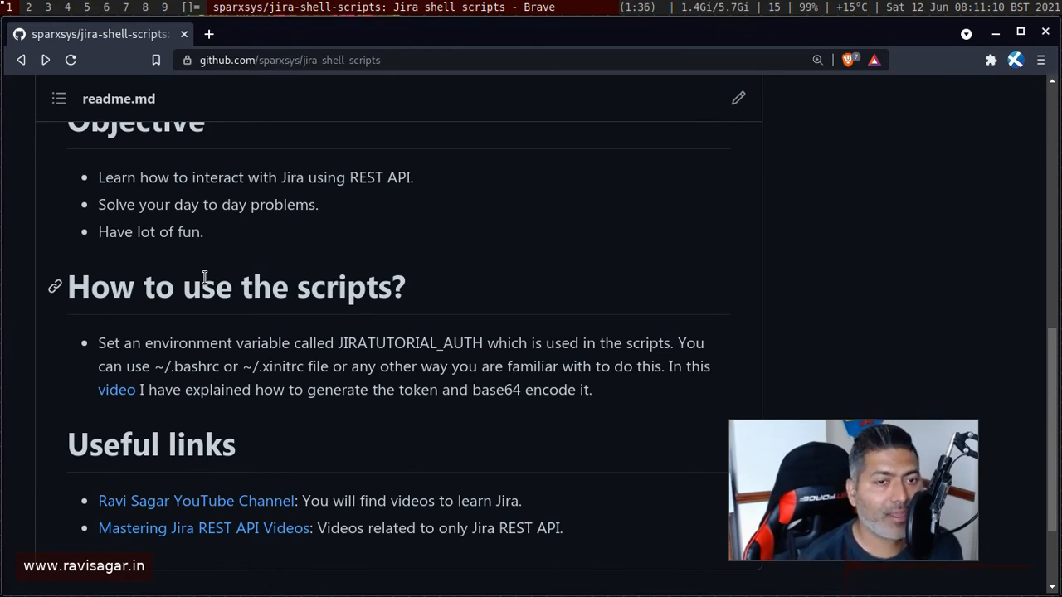
mouse_move(116, 390)
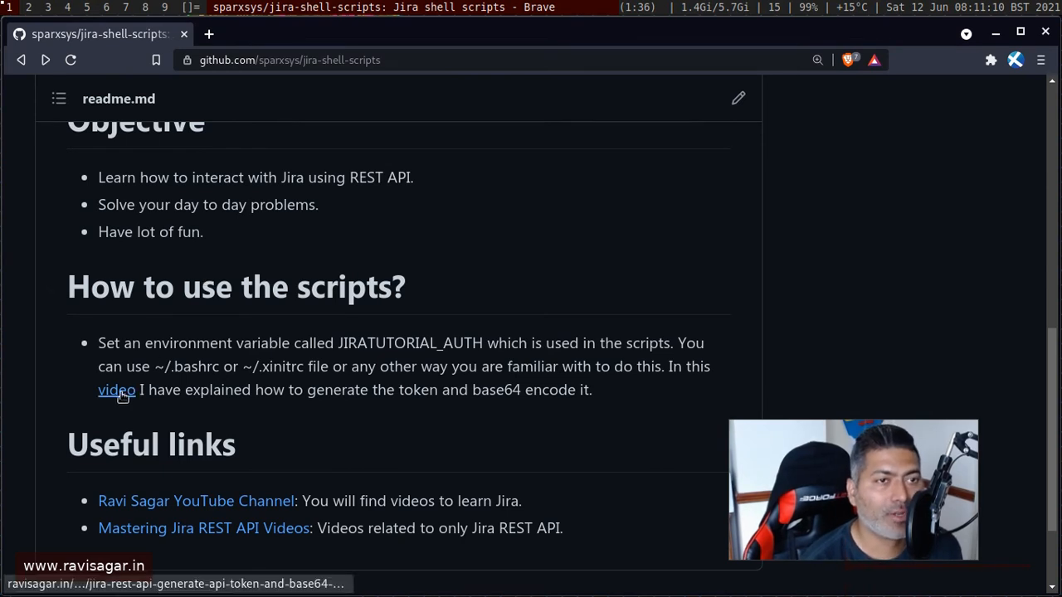
scroll(down, 3)
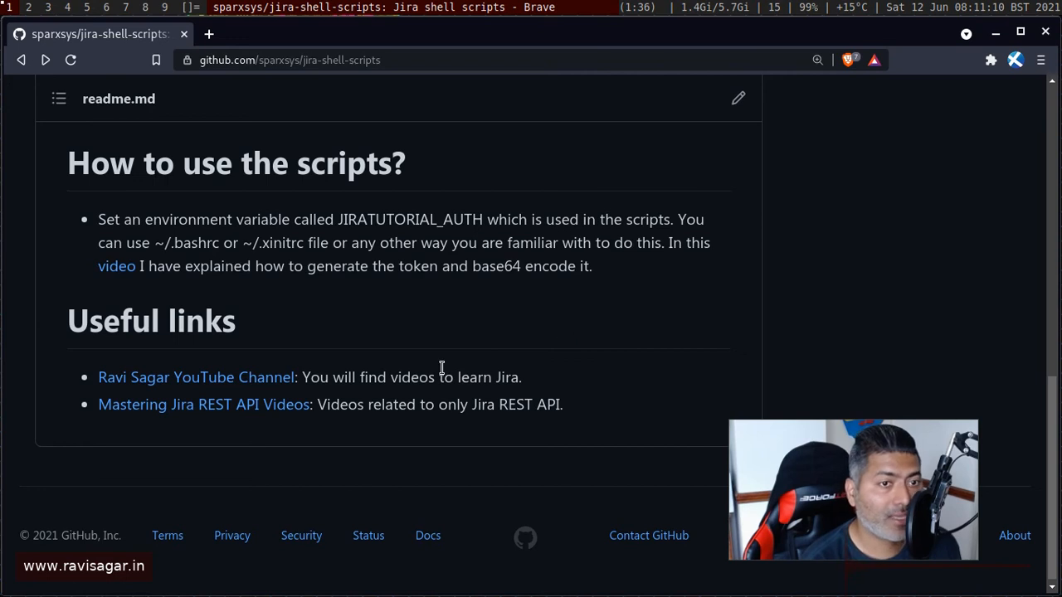
mouse_move(203, 405)
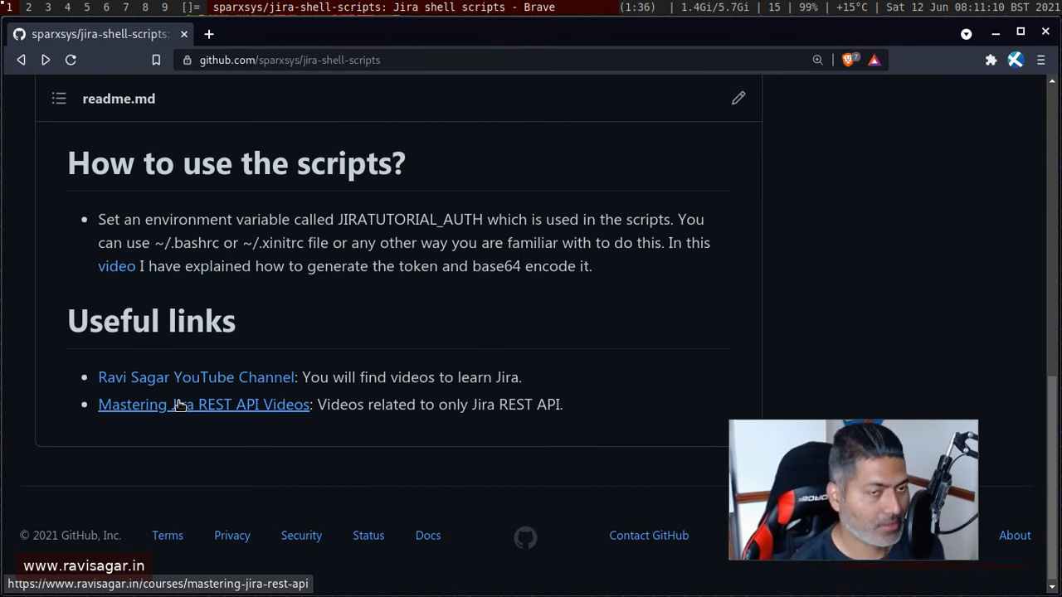
Follow the README link to the Mastering Jira REST API Videos page and browse its video list
click(203, 405)
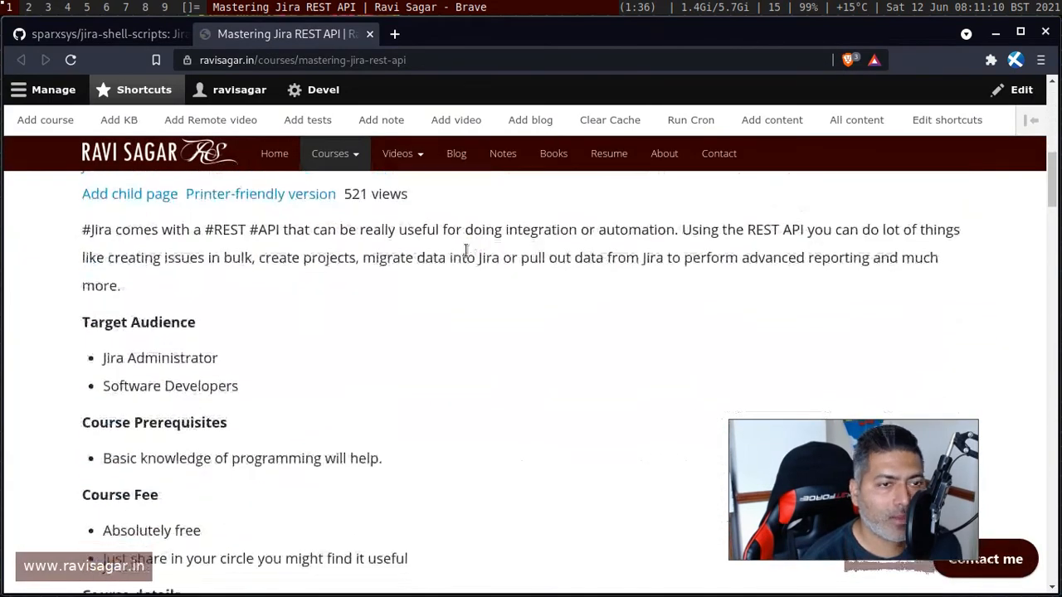
scroll(down, 3)
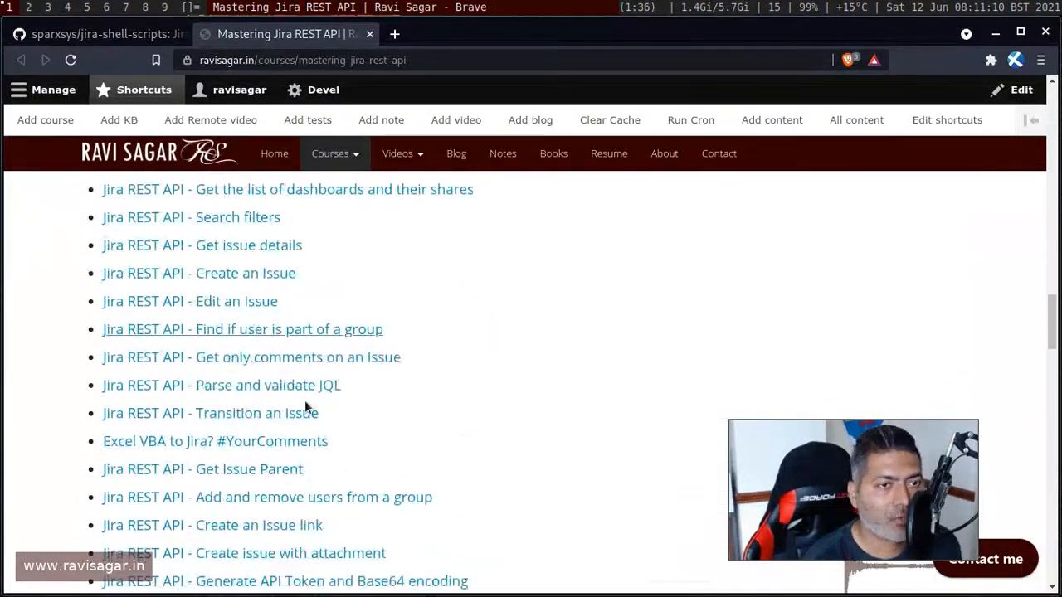
scroll(up, 3)
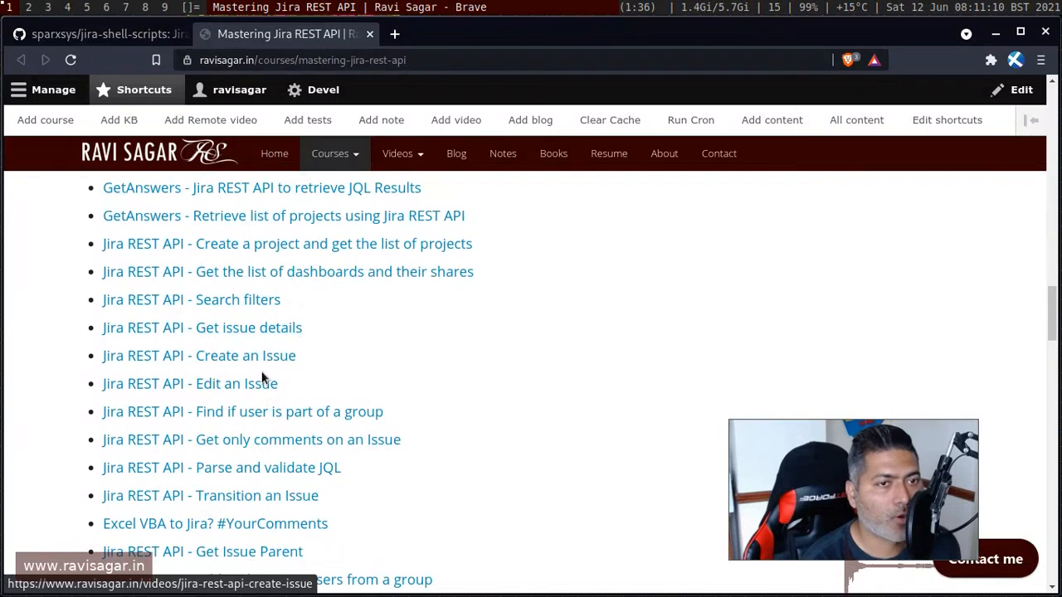
mouse_move(232, 383)
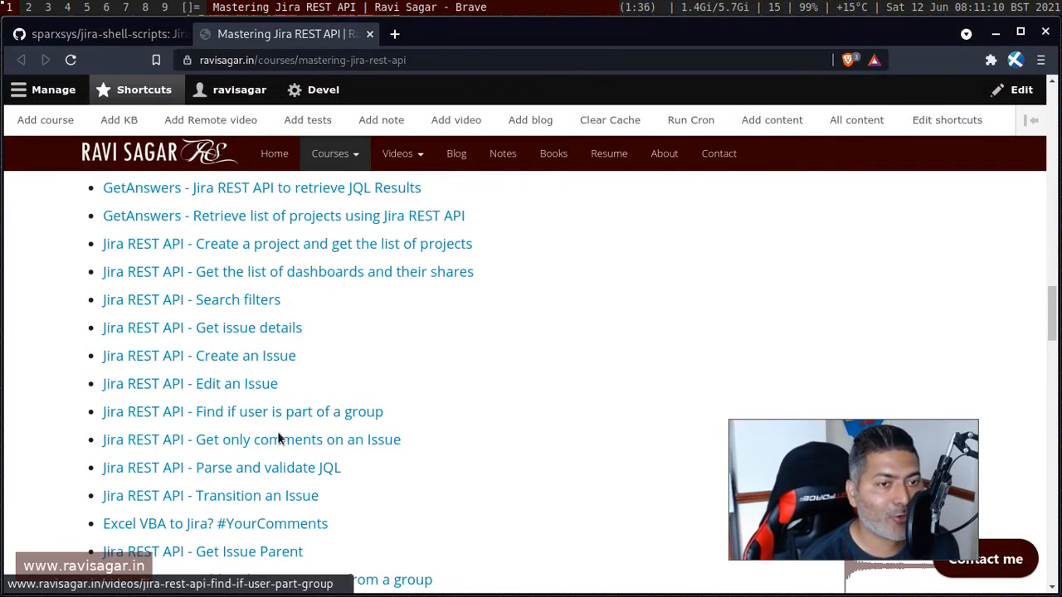
scroll(down, 3)
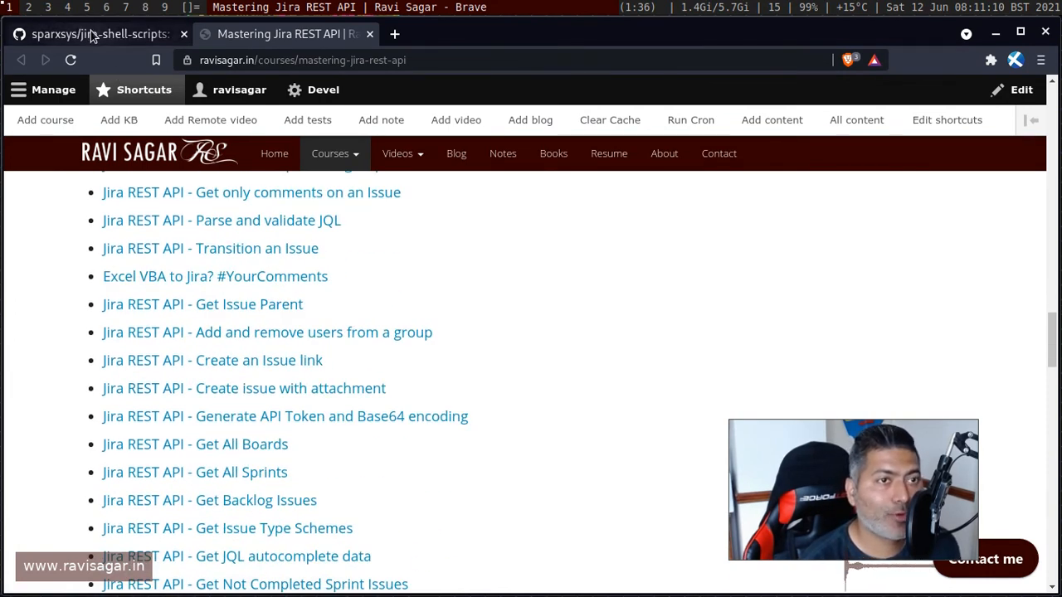
Flip between the course page and the repository tab, ending on the jira-shell-scripts repository
click(99, 34)
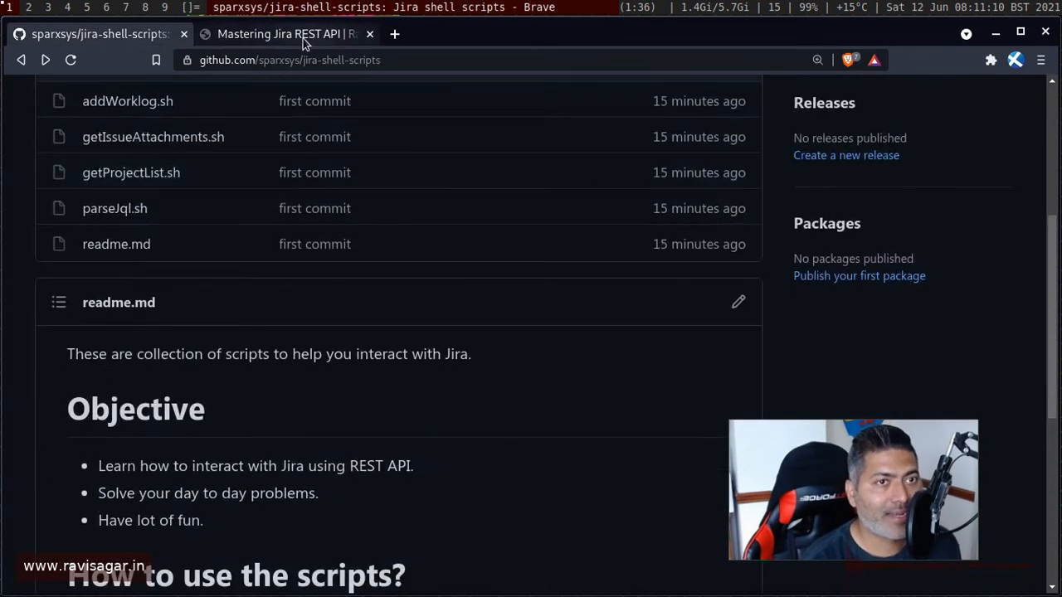
click(279, 33)
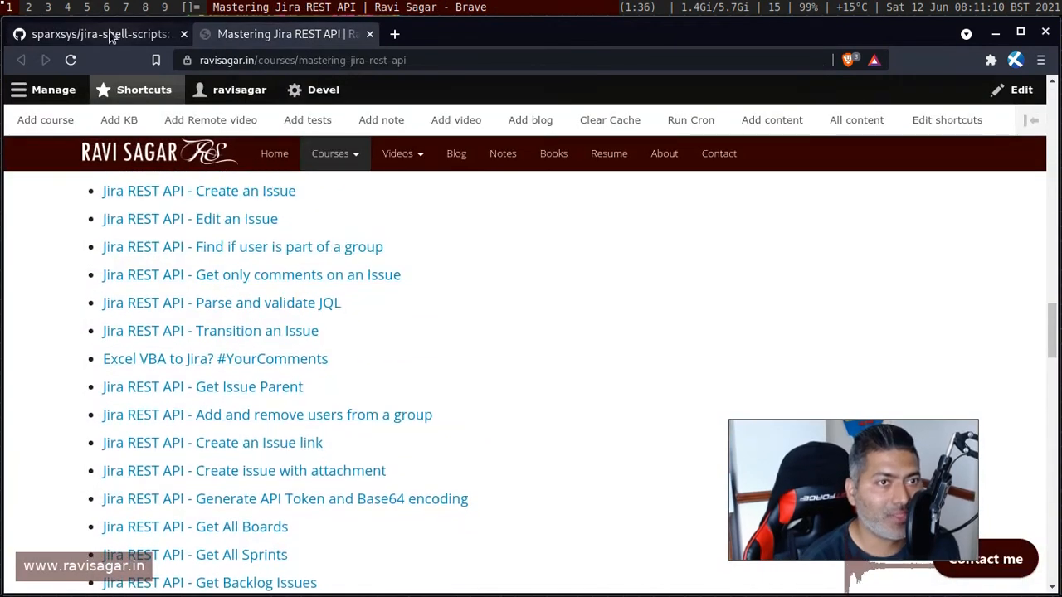
click(99, 33)
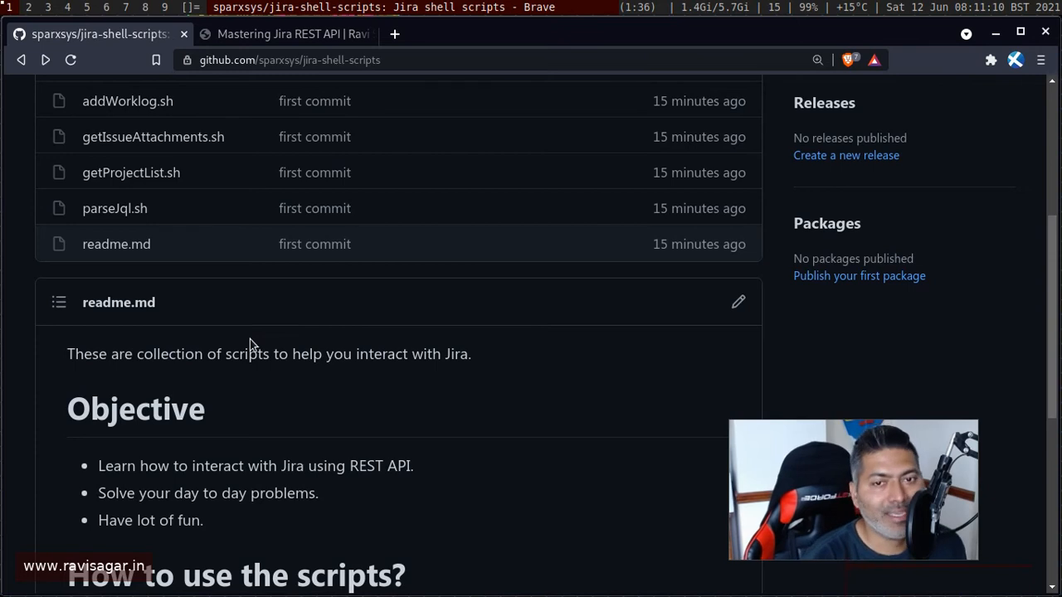
scroll(up, 3)
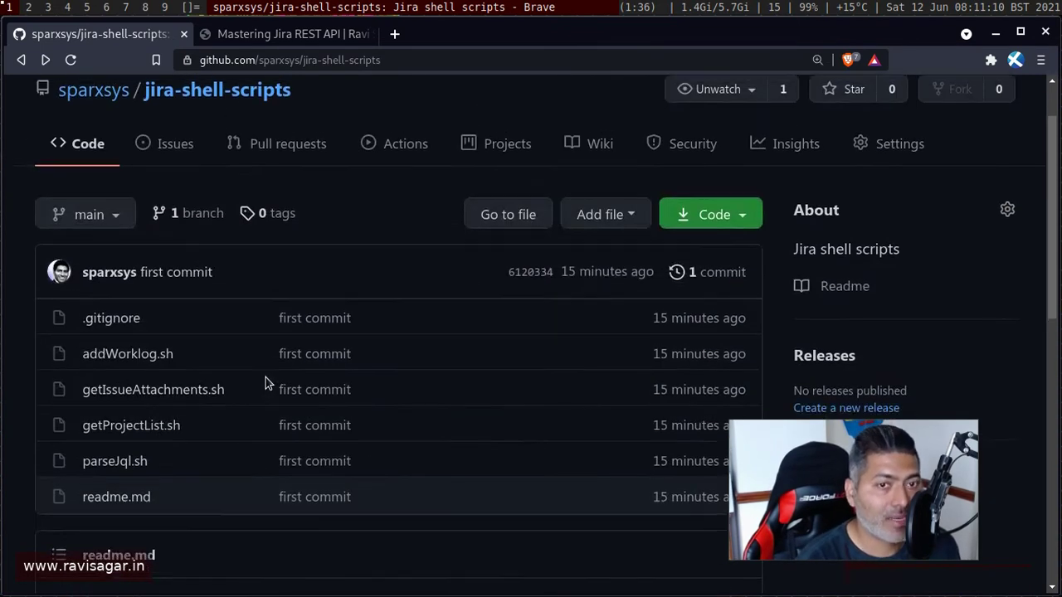
scroll(down, 3)
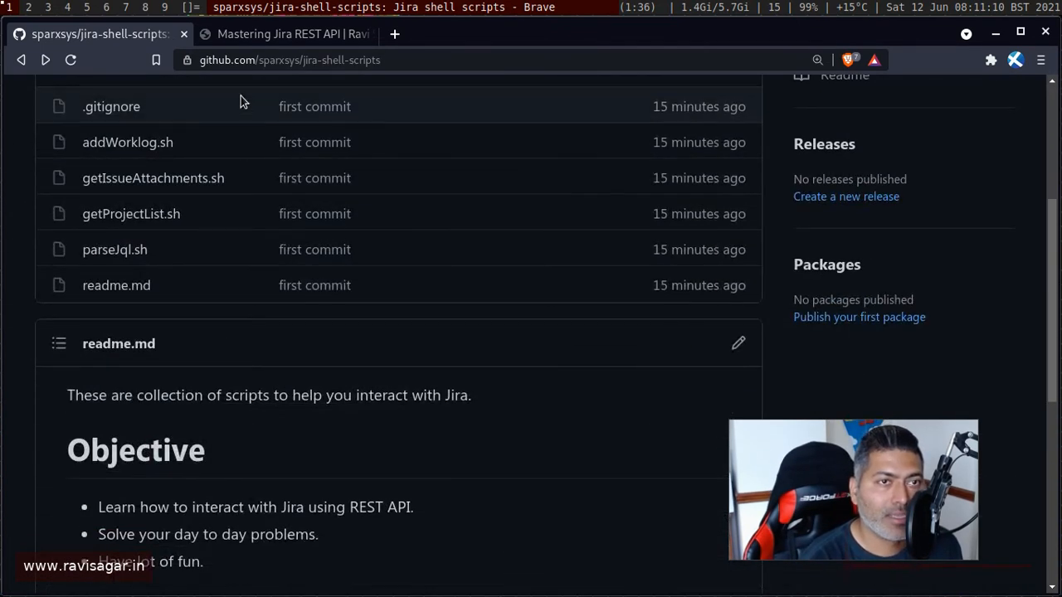
click(285, 33)
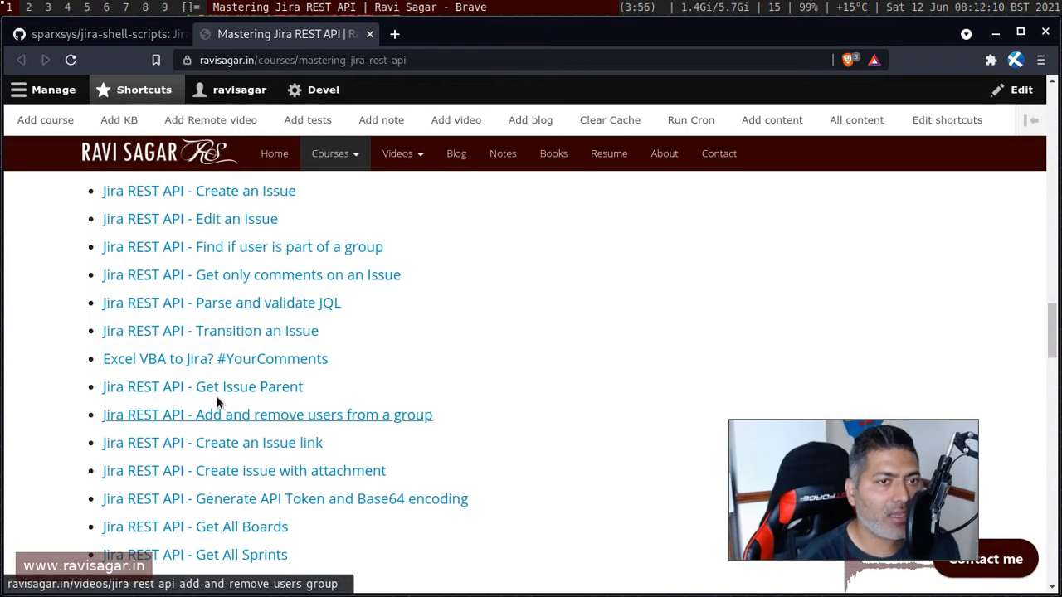
mouse_move(216, 358)
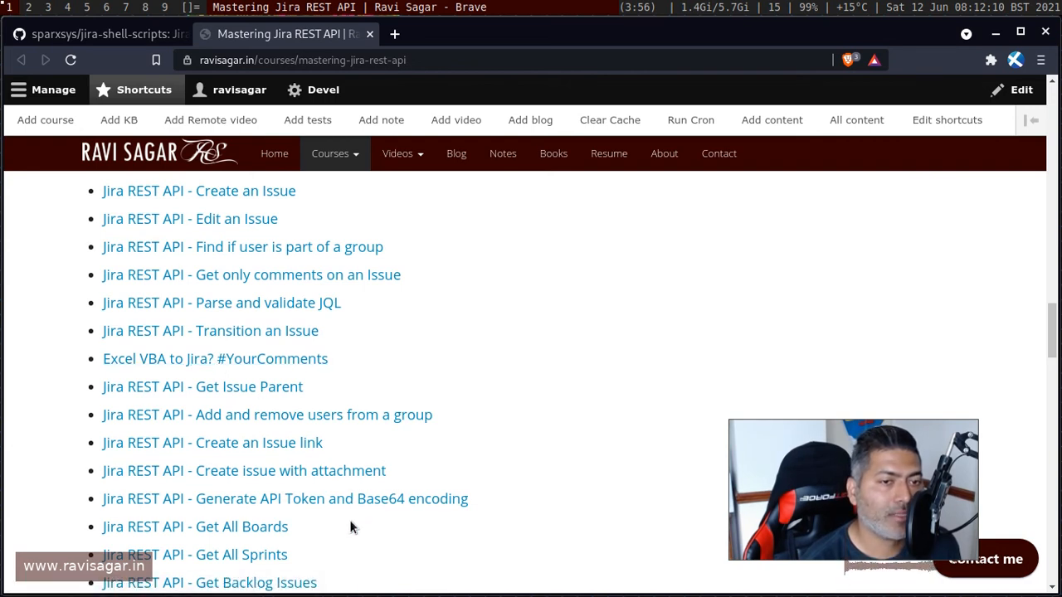
click(100, 33)
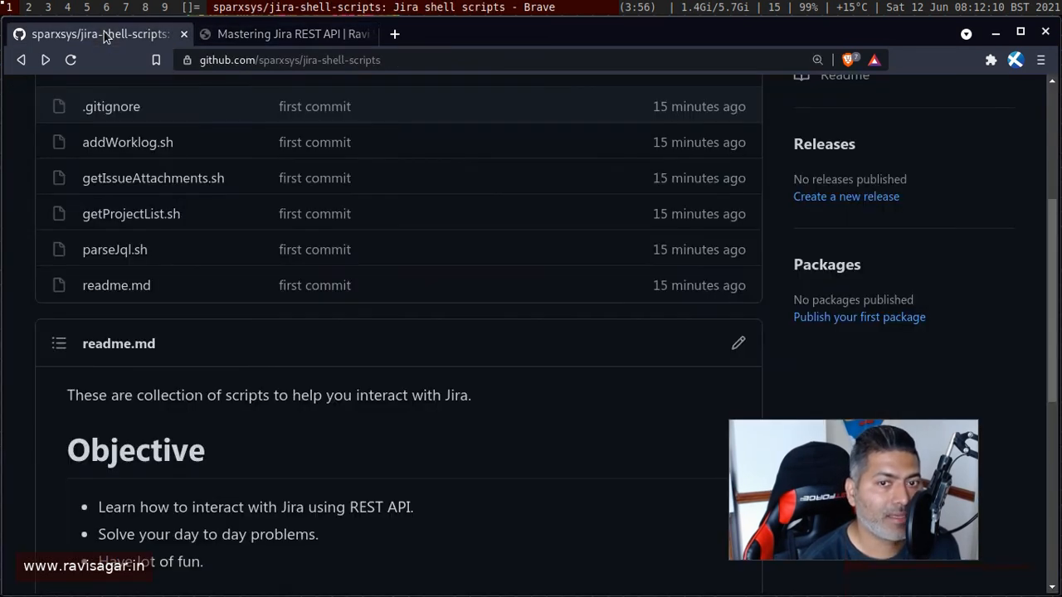
scroll(up, 3)
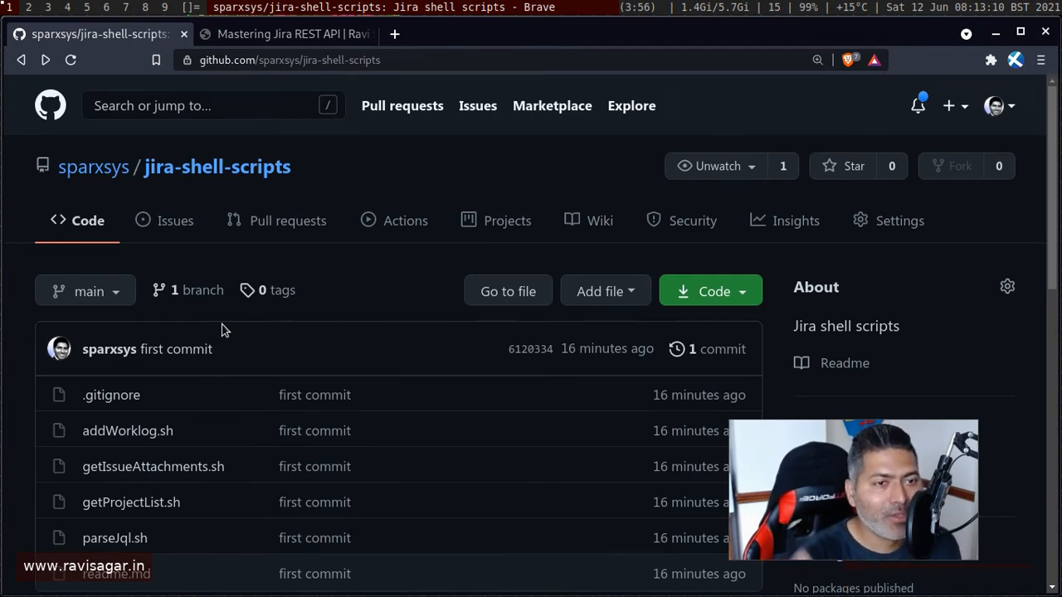
scroll(down, 3)
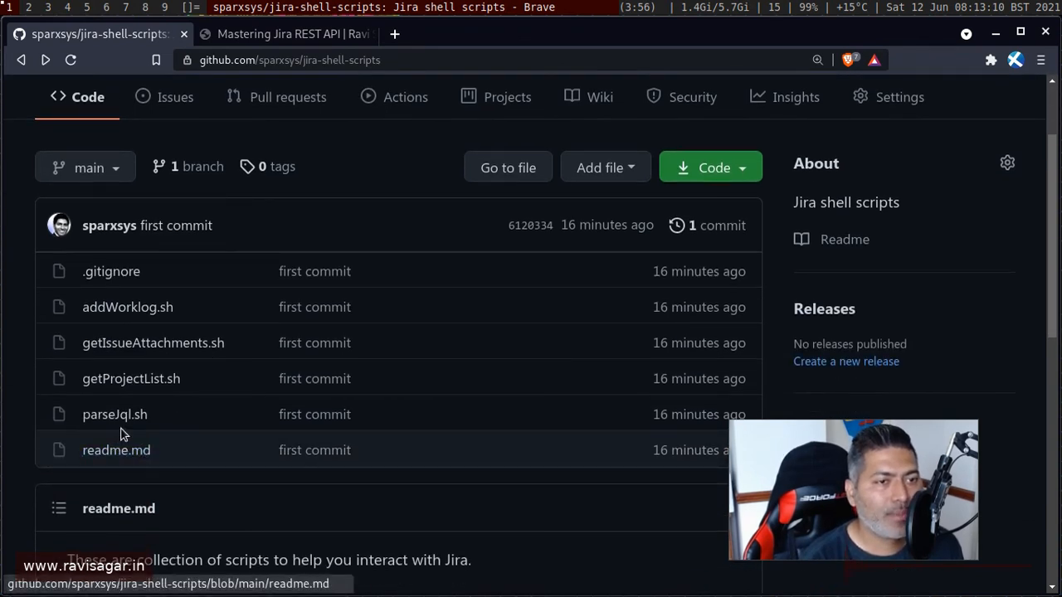
mouse_move(115, 415)
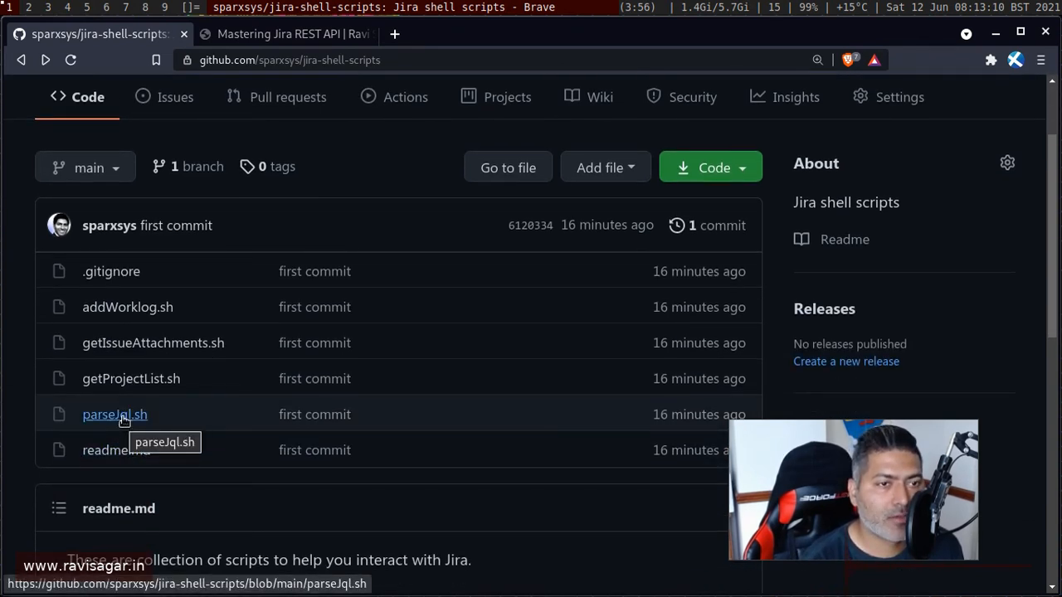
mouse_move(116, 450)
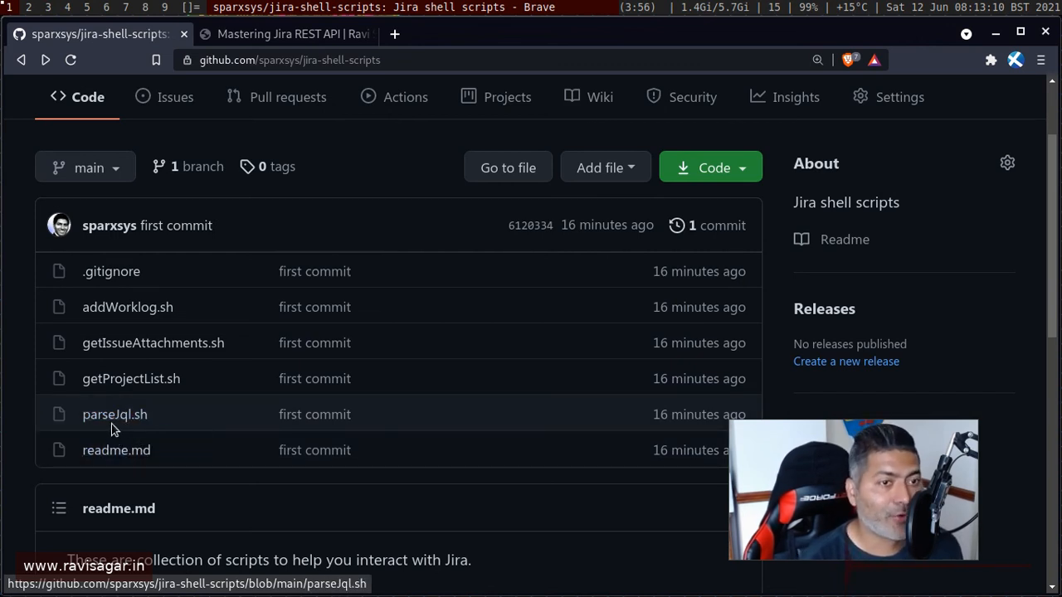
mouse_move(115, 415)
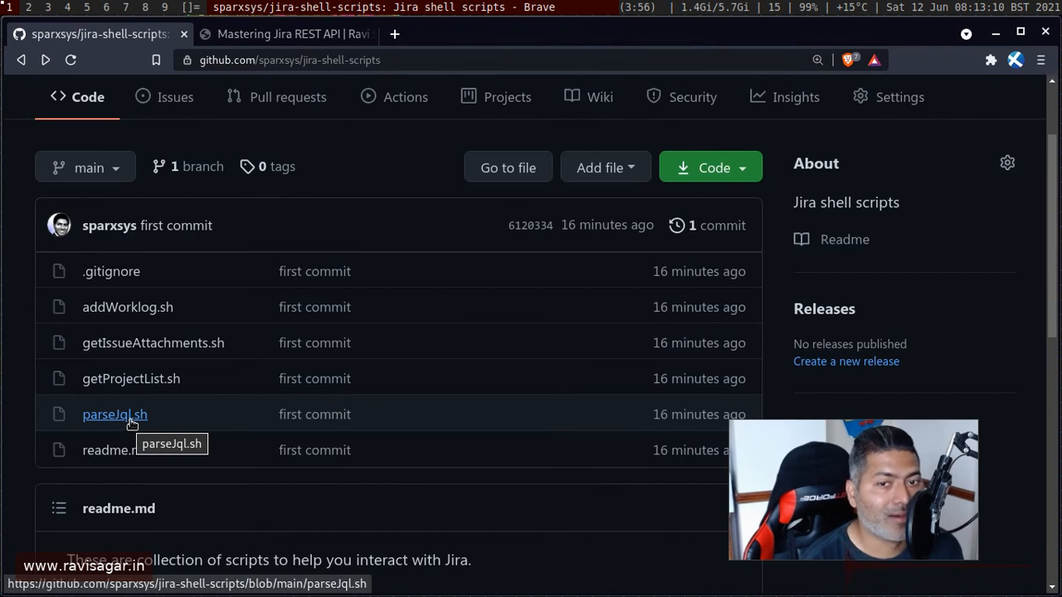
click(115, 415)
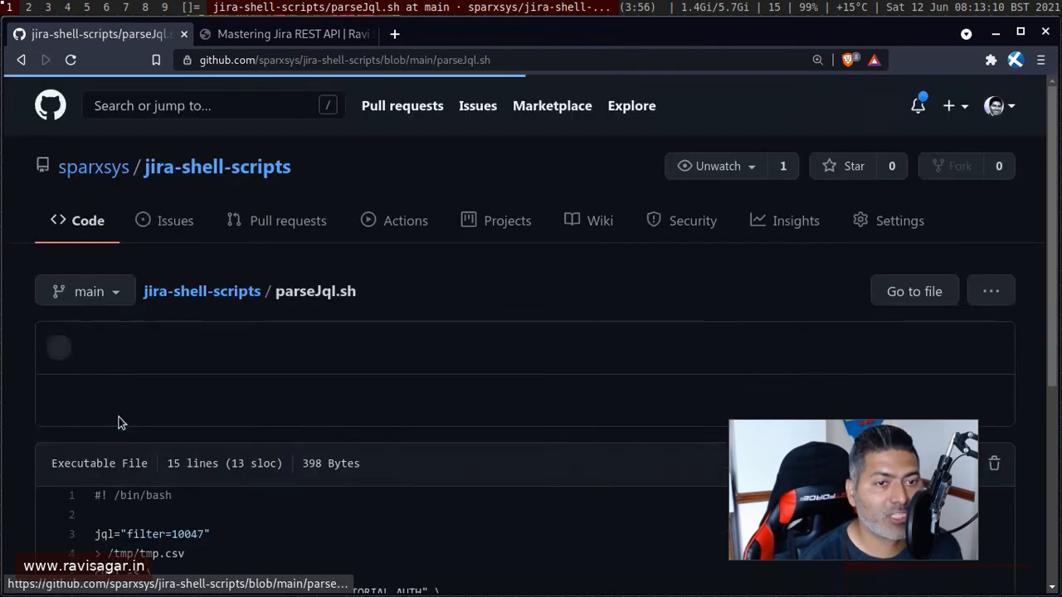
scroll(down, 3)
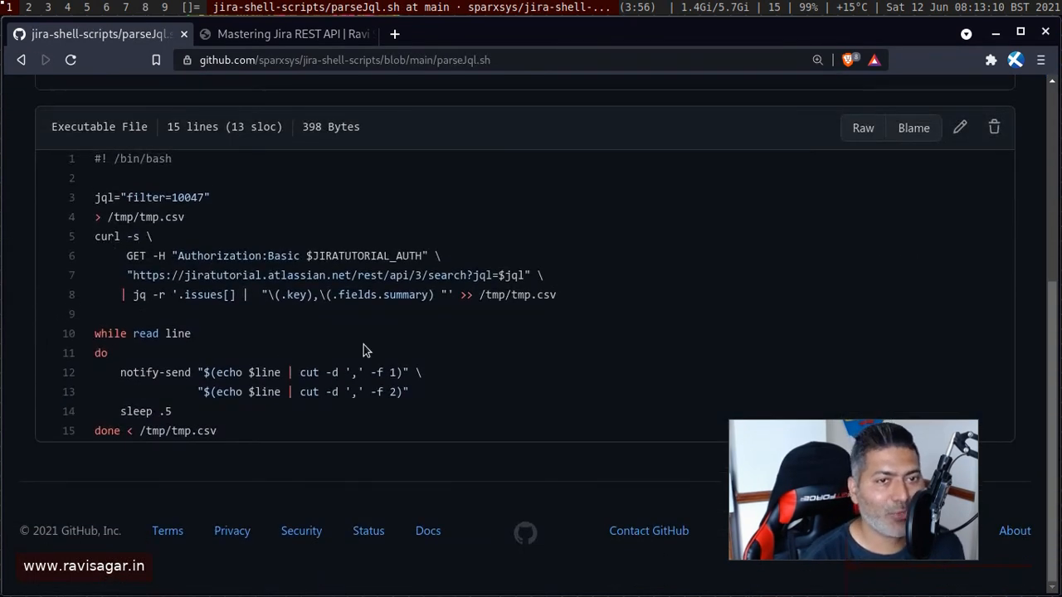
mouse_move(405, 296)
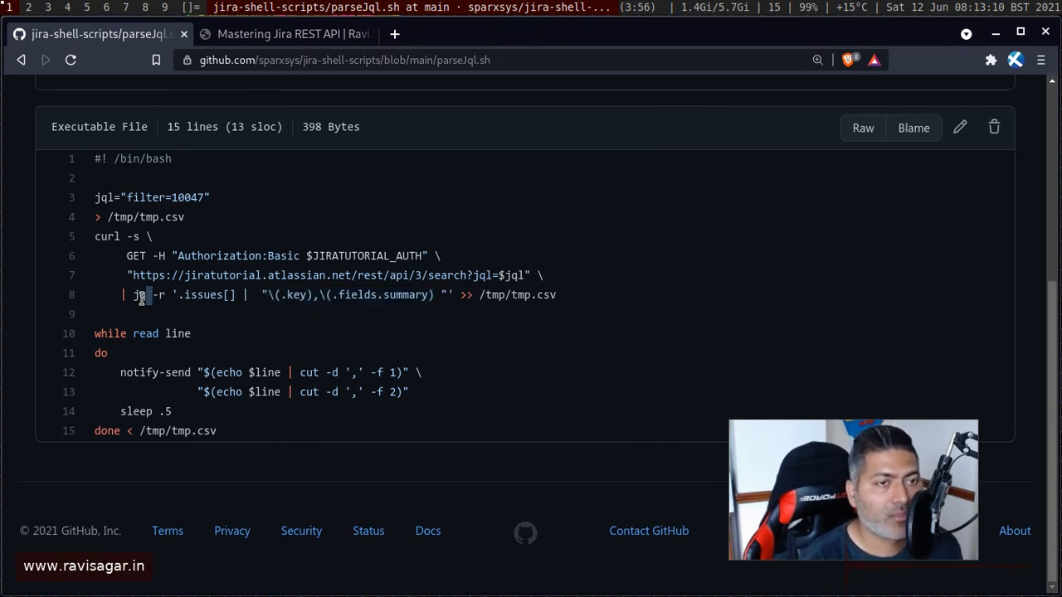
double_click(140, 295)
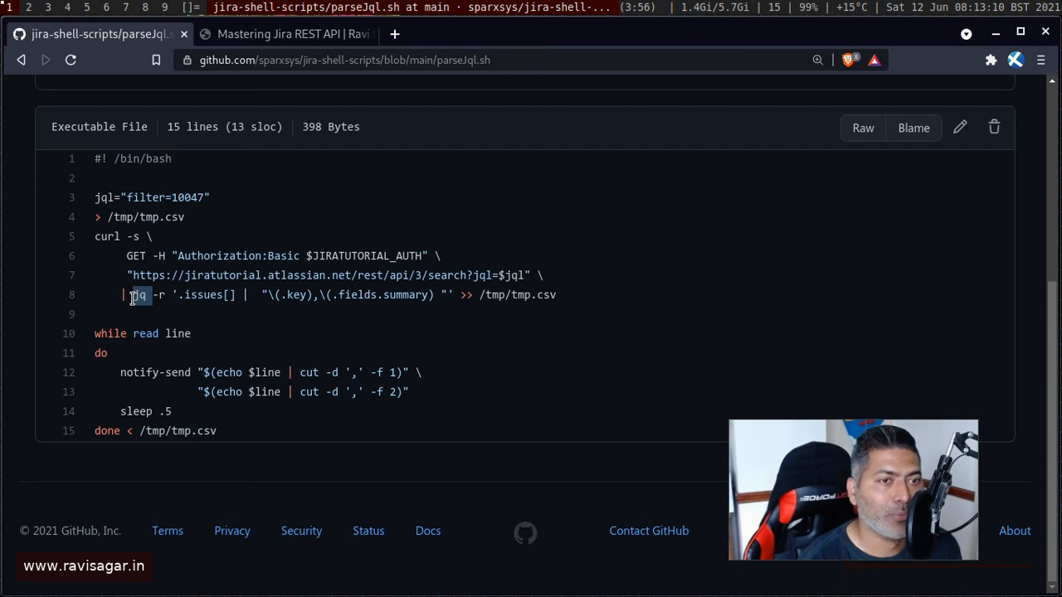
click(20, 60)
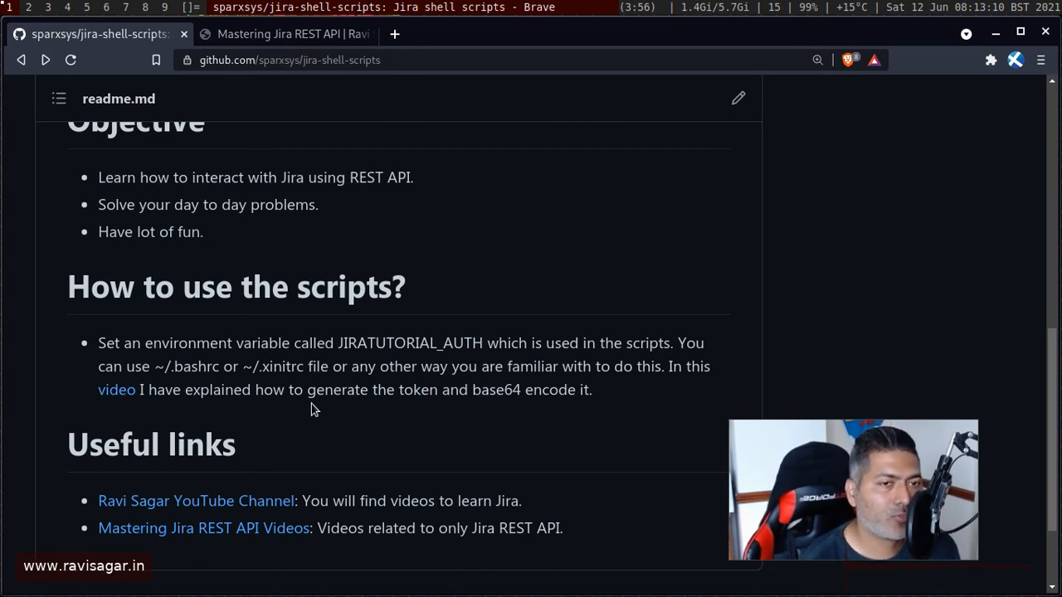
scroll(up, 3)
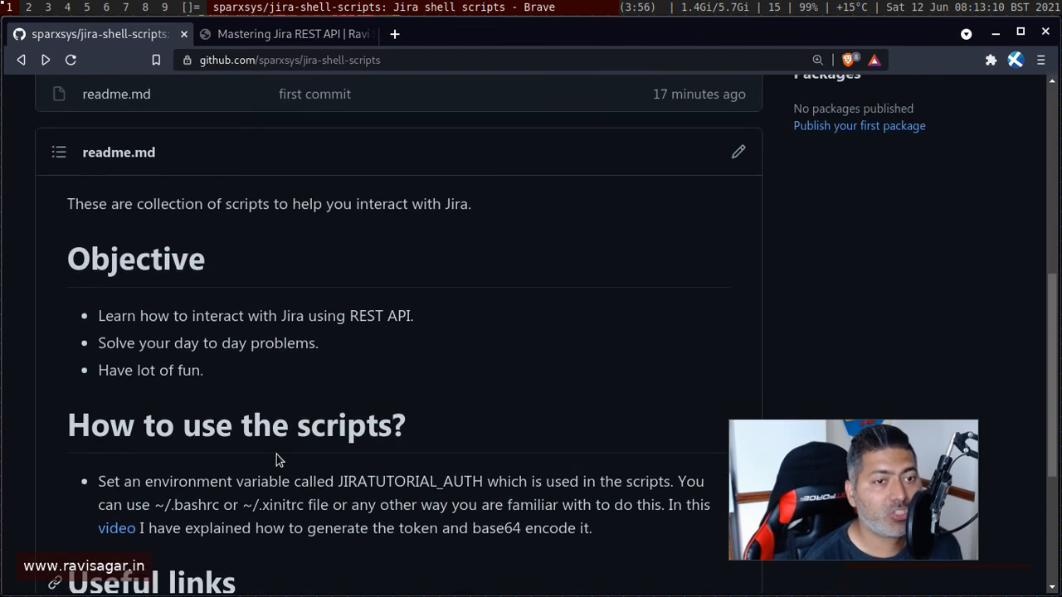
scroll(down, 3)
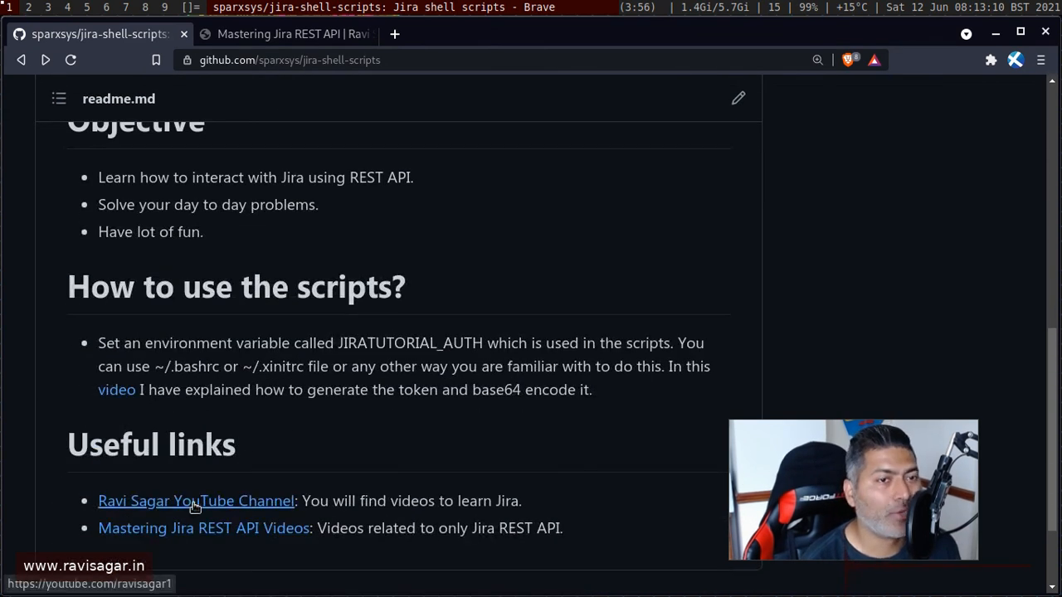
mouse_move(193, 504)
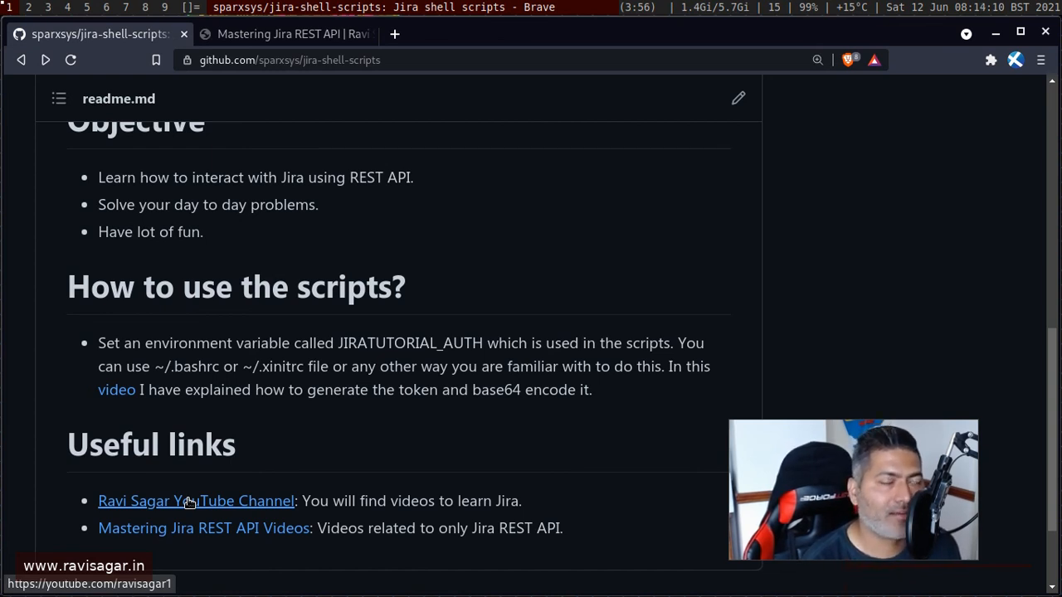
mouse_move(176, 505)
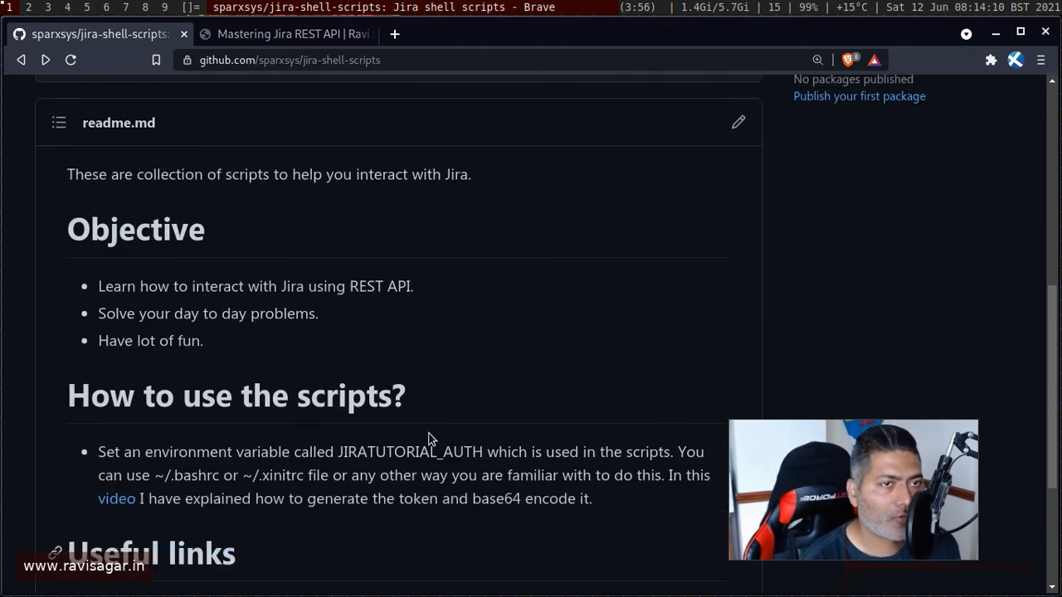
scroll(up, 3)
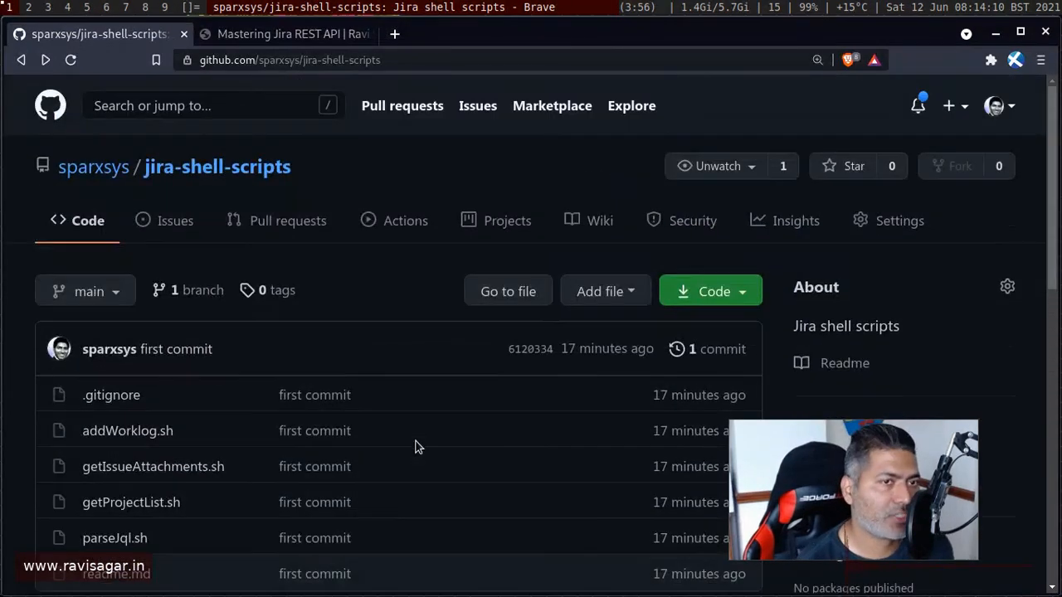